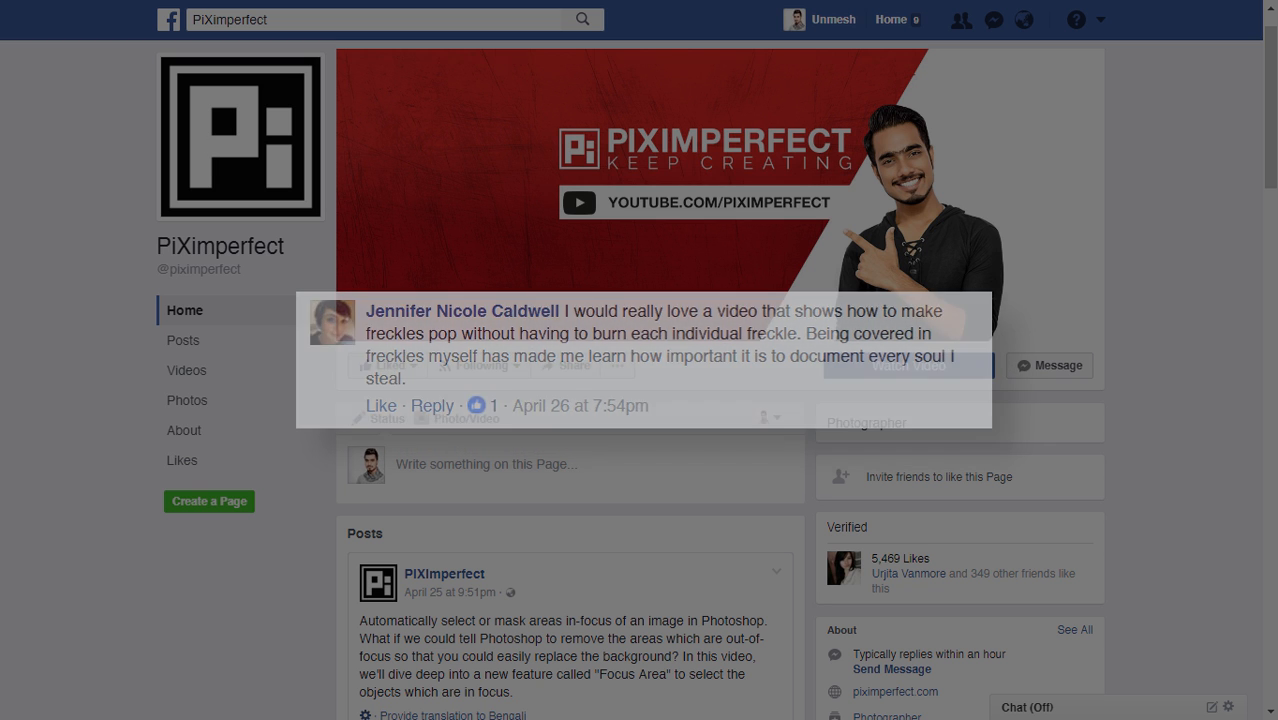
Add a Hue/Saturation layer on Reds with Hue -102 and a narrowed range so mainly the lips turn purple
left_click(832, 700)
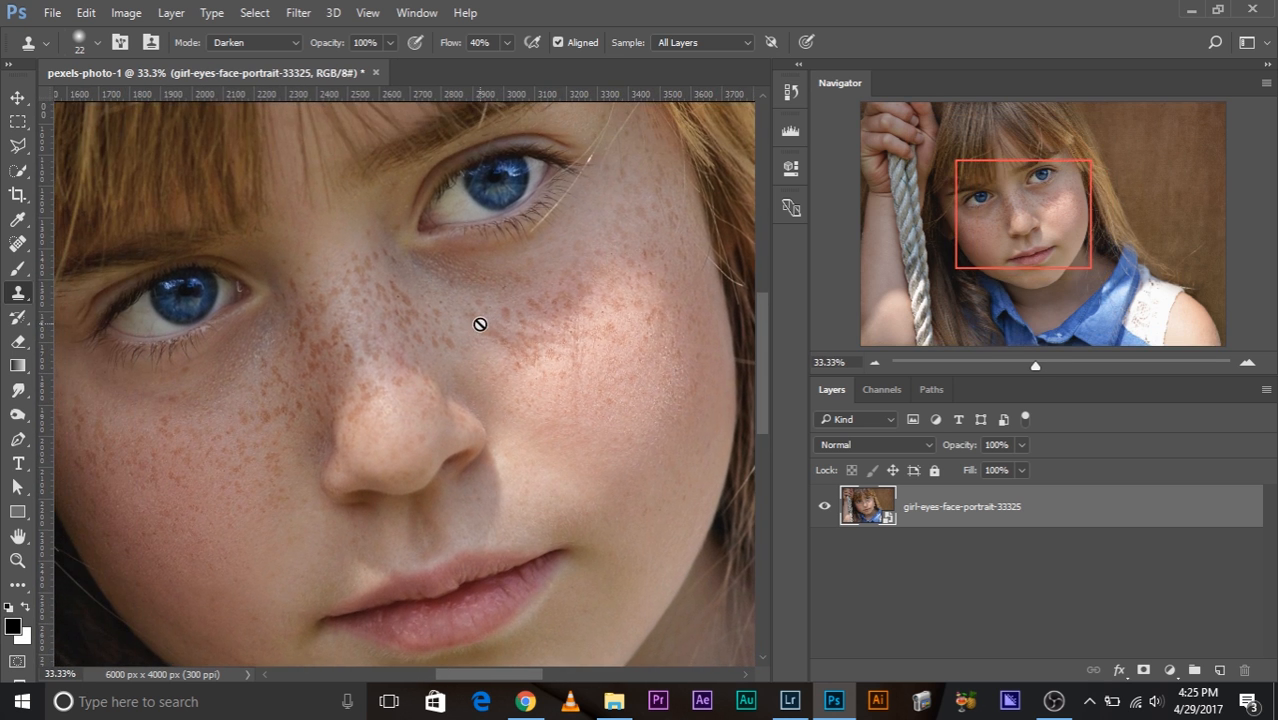
mouse_move(324, 336)
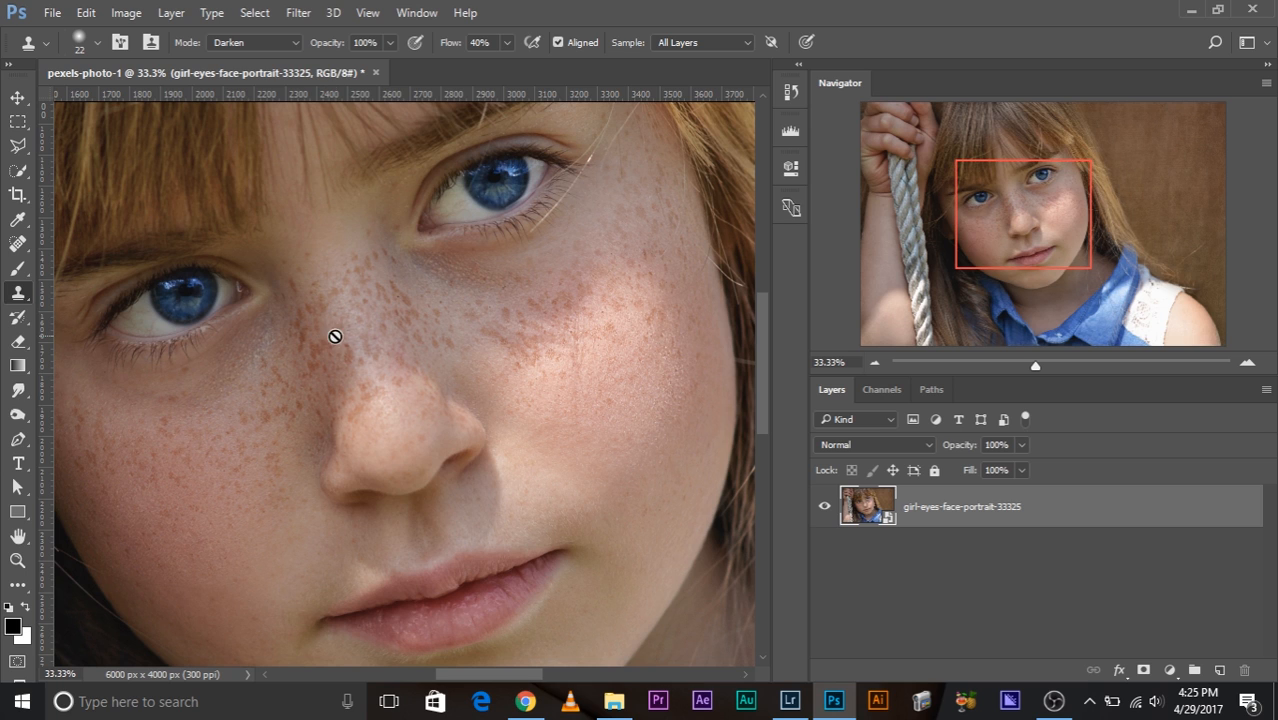
left_click(1166, 670)
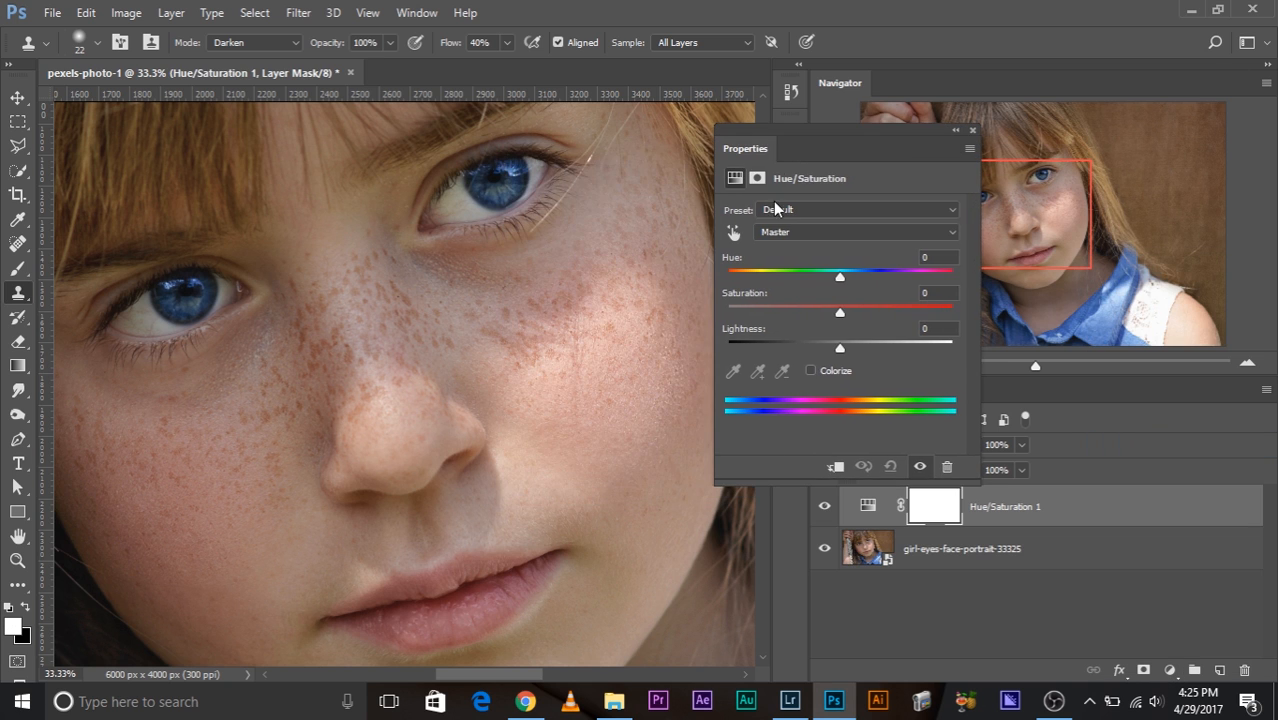
mouse_move(720, 232)
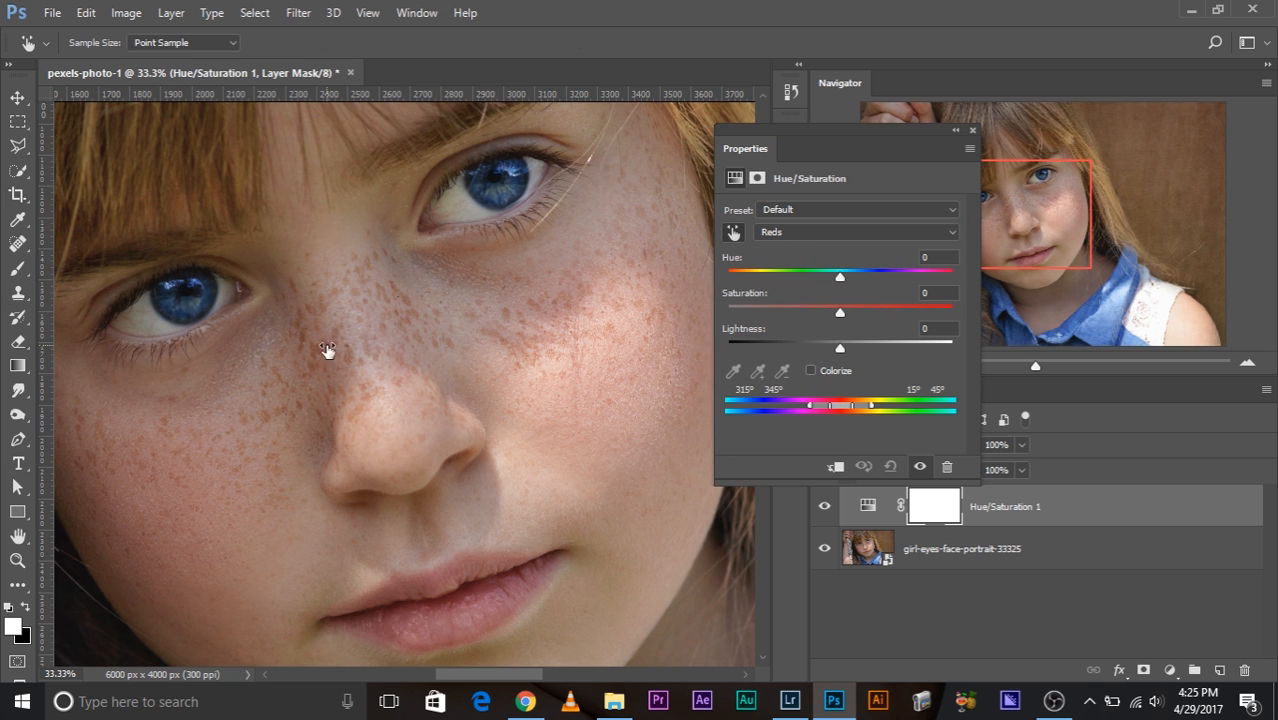
left_click_drag(840, 276, 724, 276)
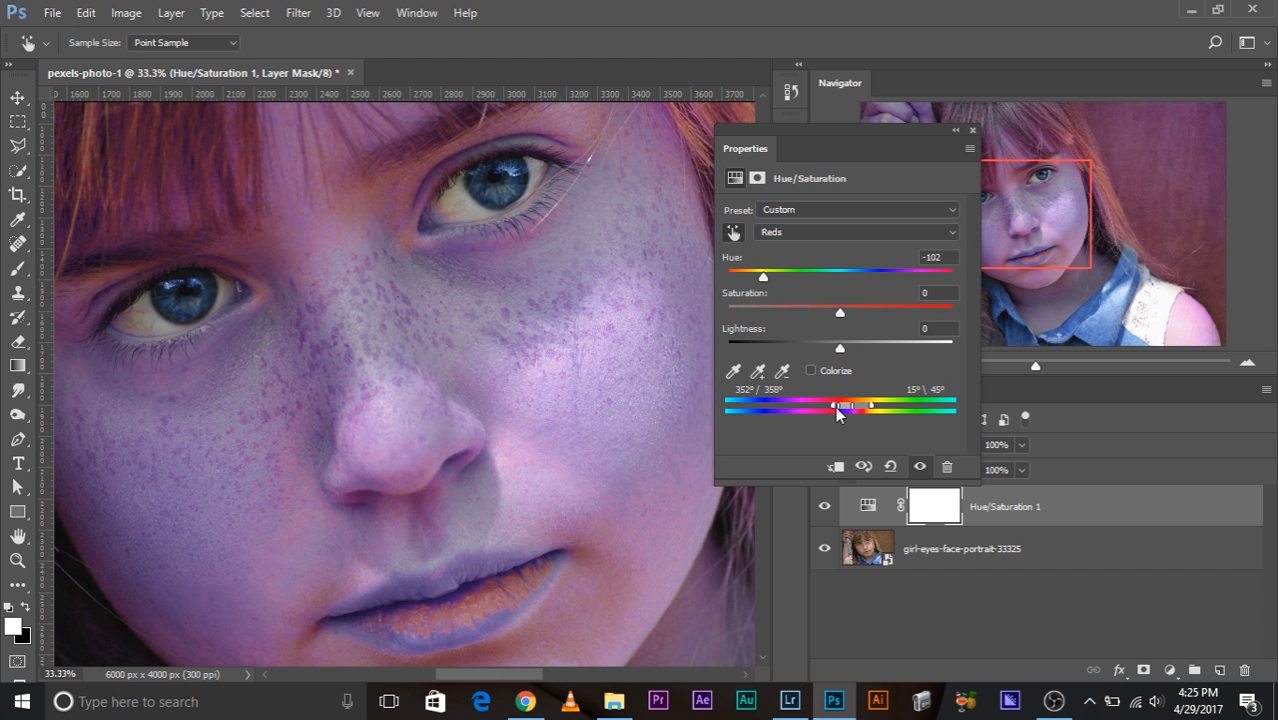
left_click_drag(870, 404, 844, 404)
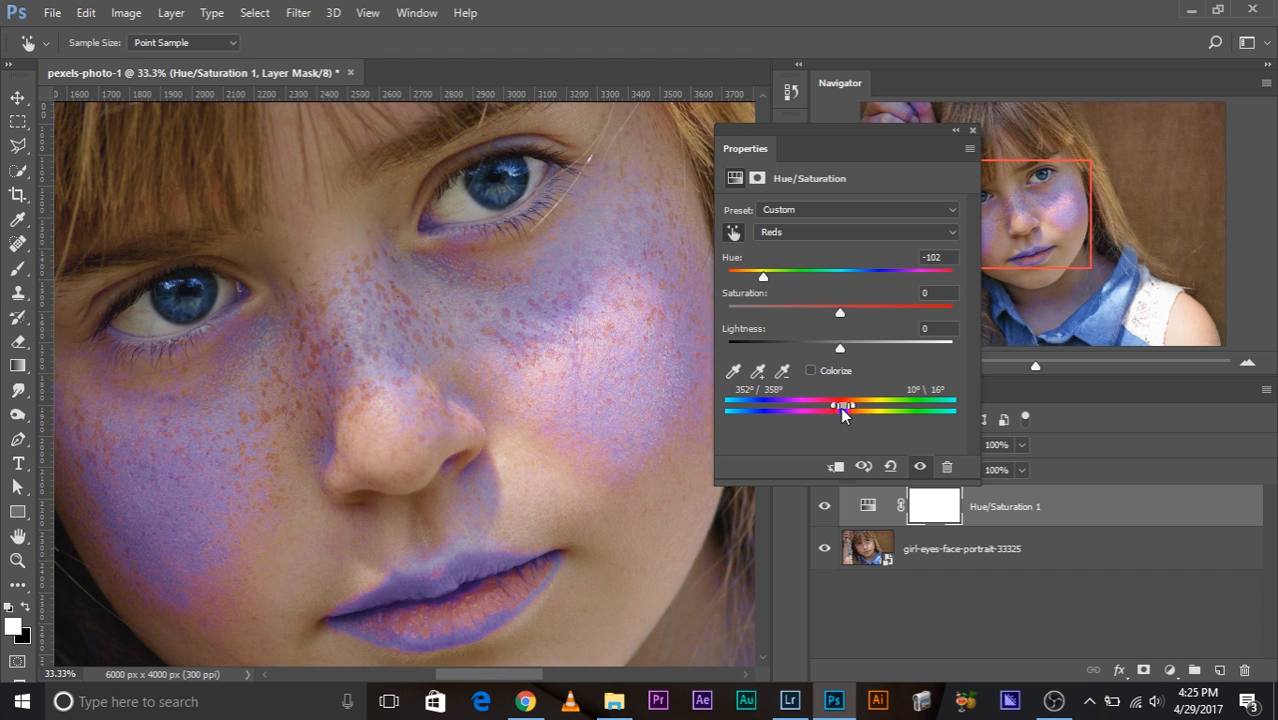
left_click_drag(844, 406, 838, 406)
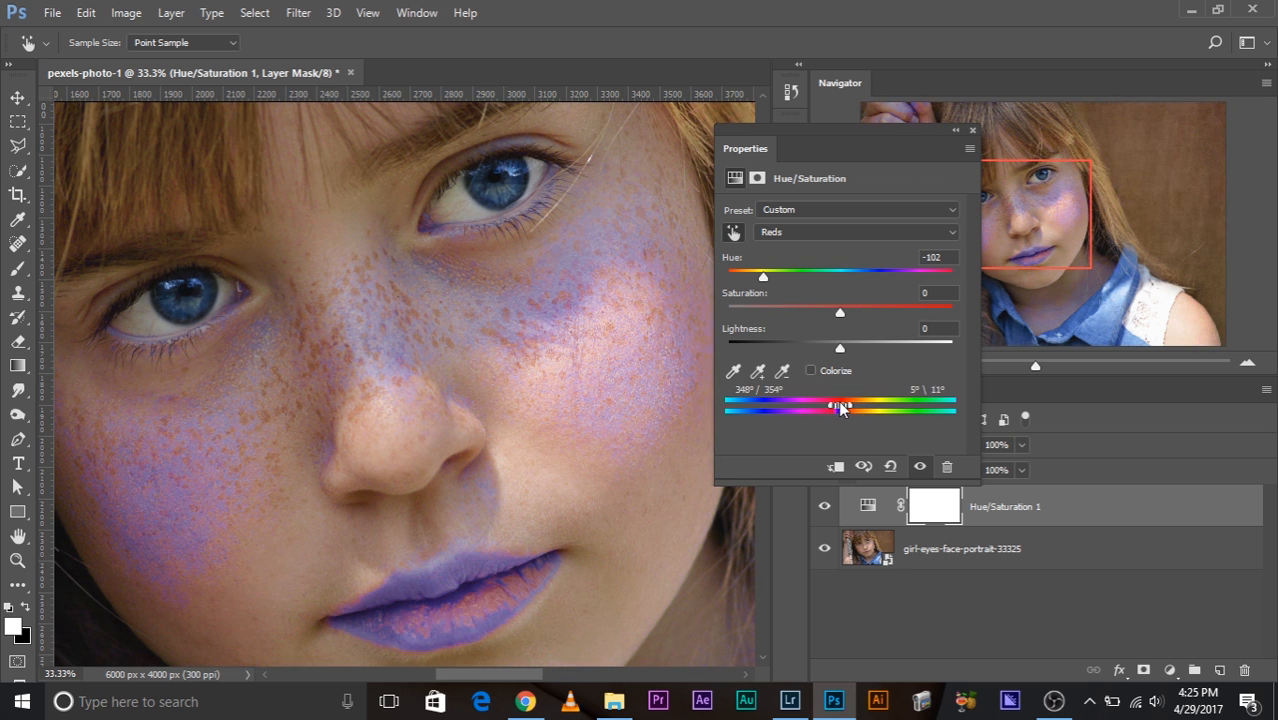
left_click_drag(840, 404, 836, 404)
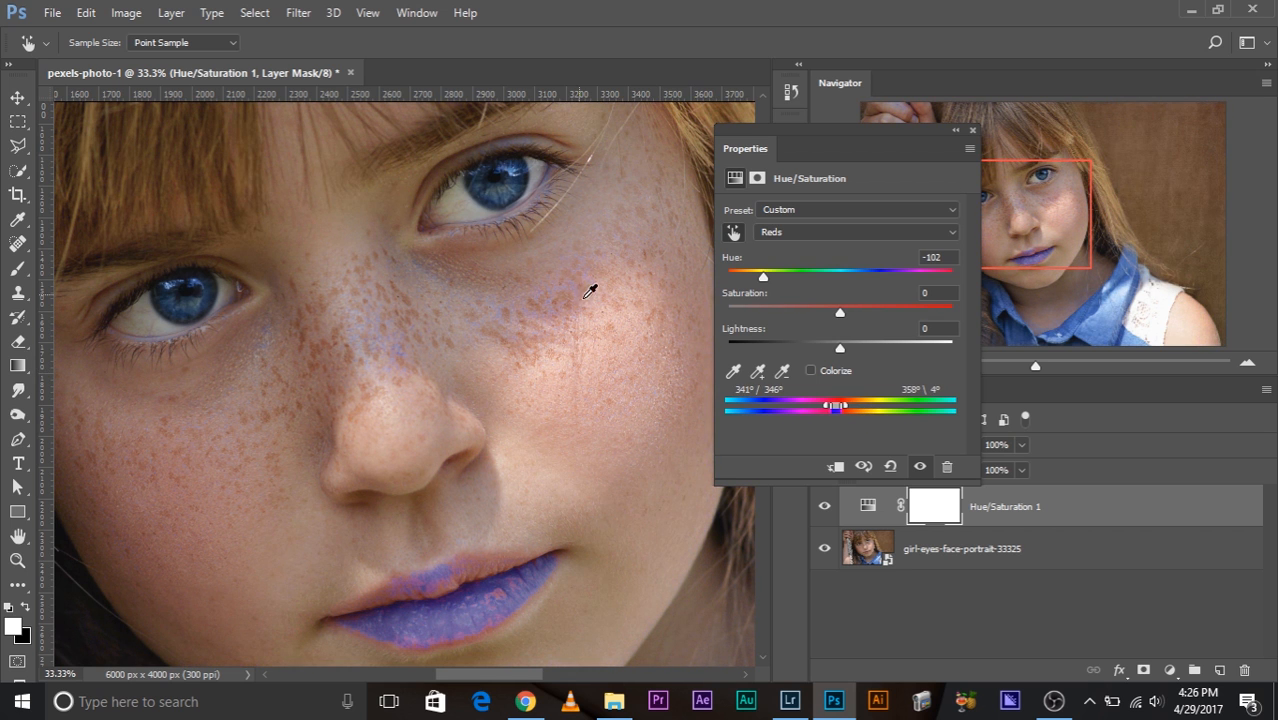
mouse_move(528, 350)
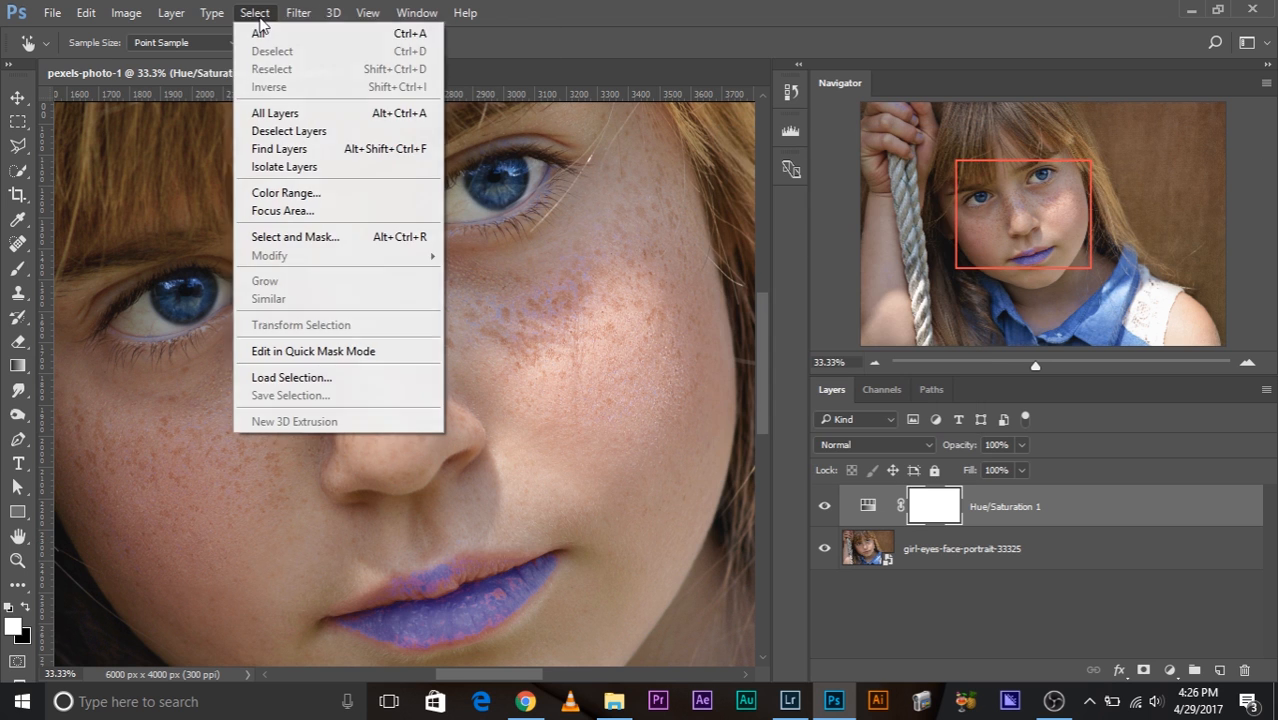
Try Select > Color Range with higher Fuzziness, then cancel it without applying
left_click(286, 192)
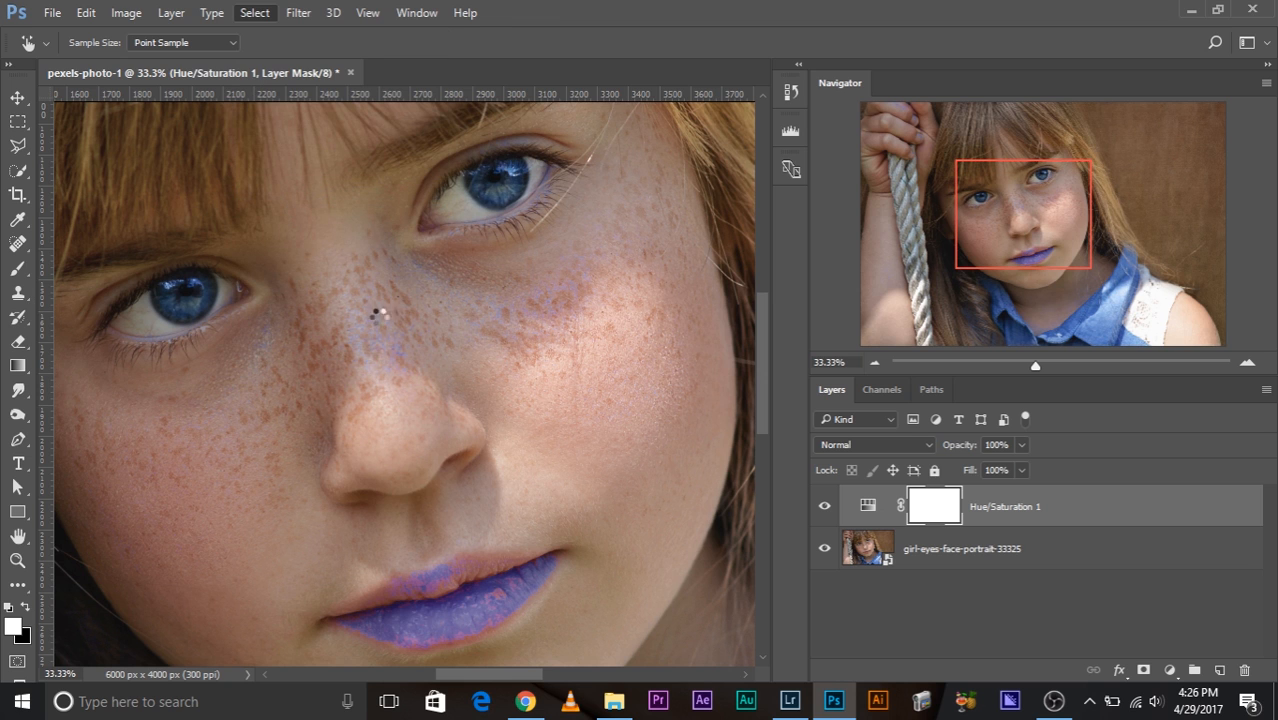
mouse_move(498, 382)
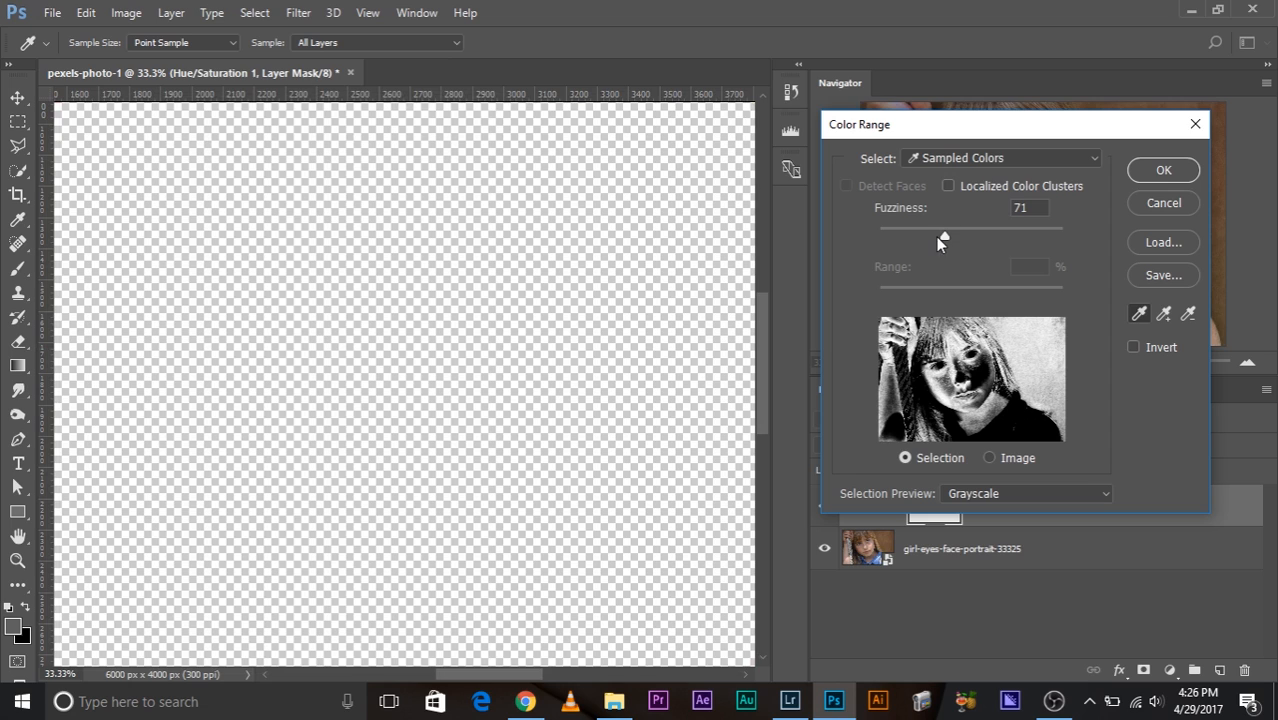
left_click_drag(914, 236, 956, 236)
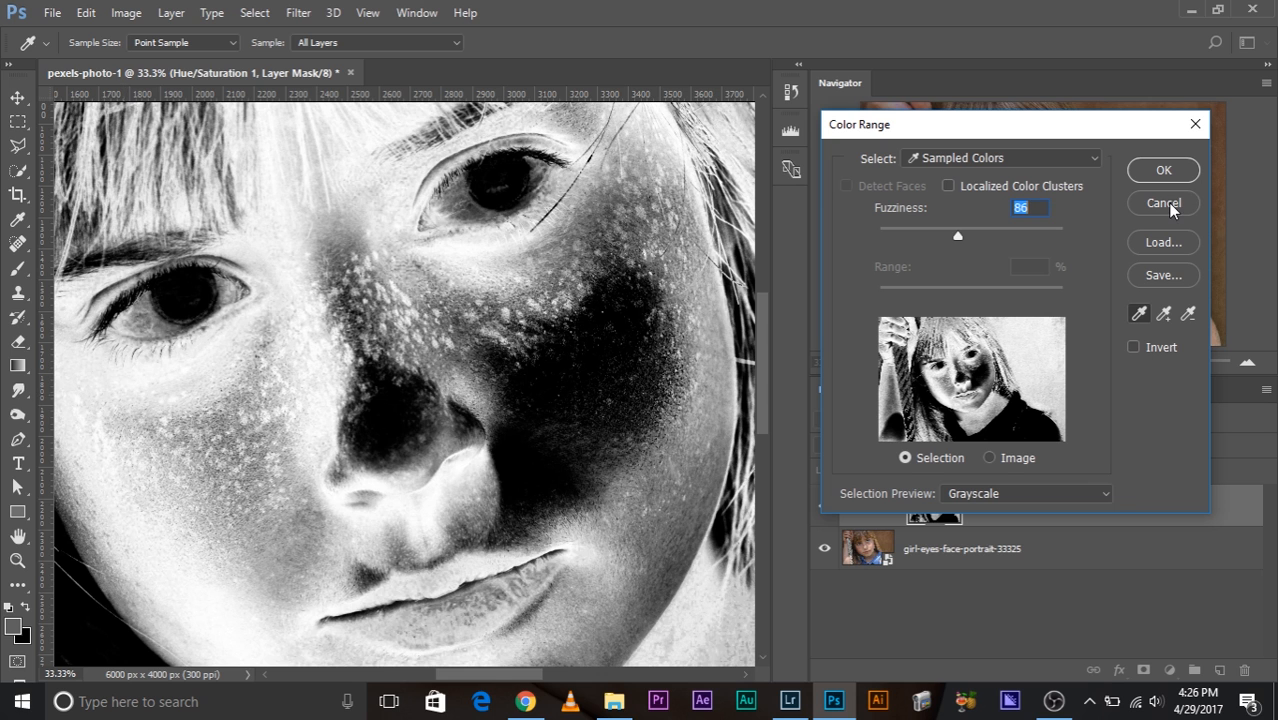
left_click(1162, 204)
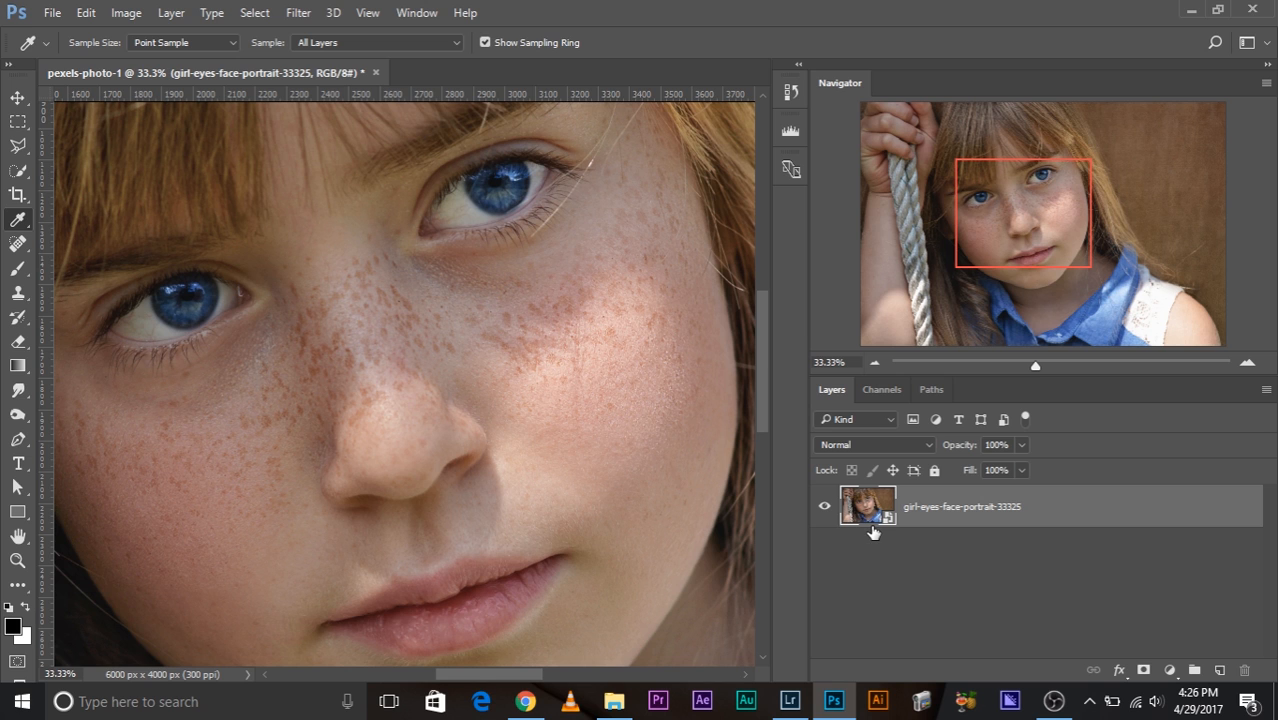
Duplicate the portrait layer and start a High Pass filter, raising the radius toward 18 pixels
key("ctrl+j")
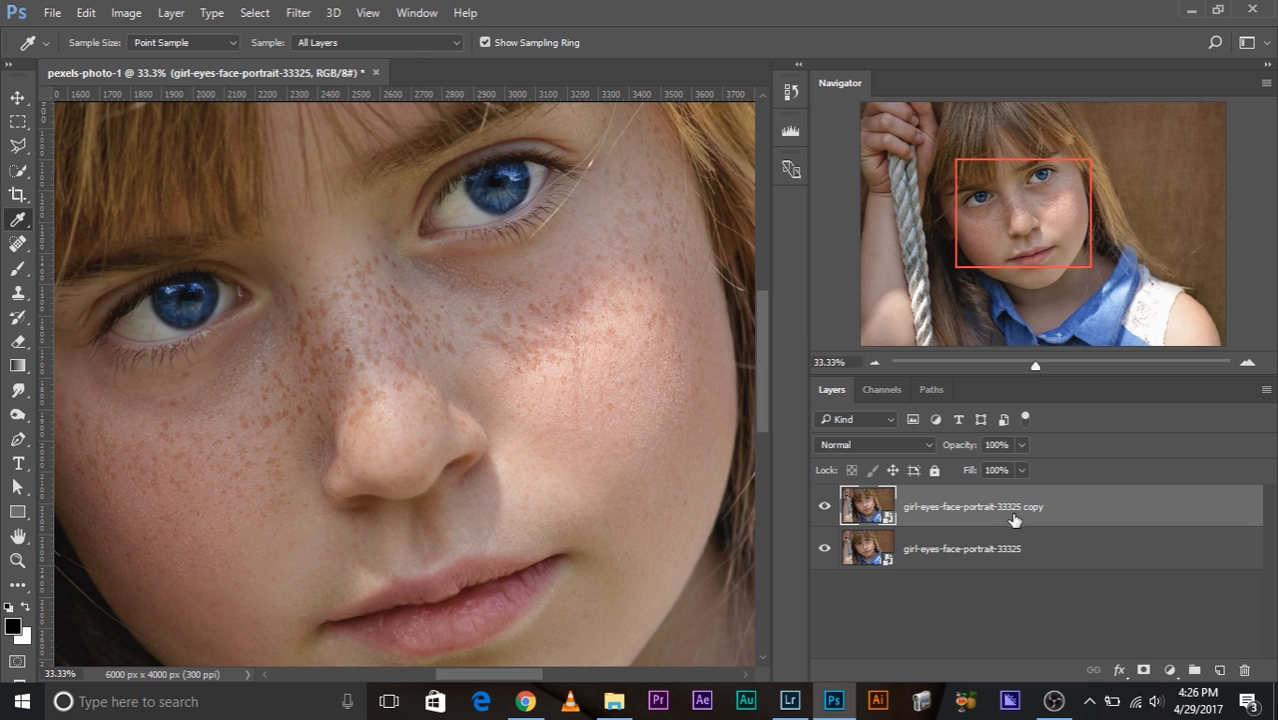
left_click(296, 12)
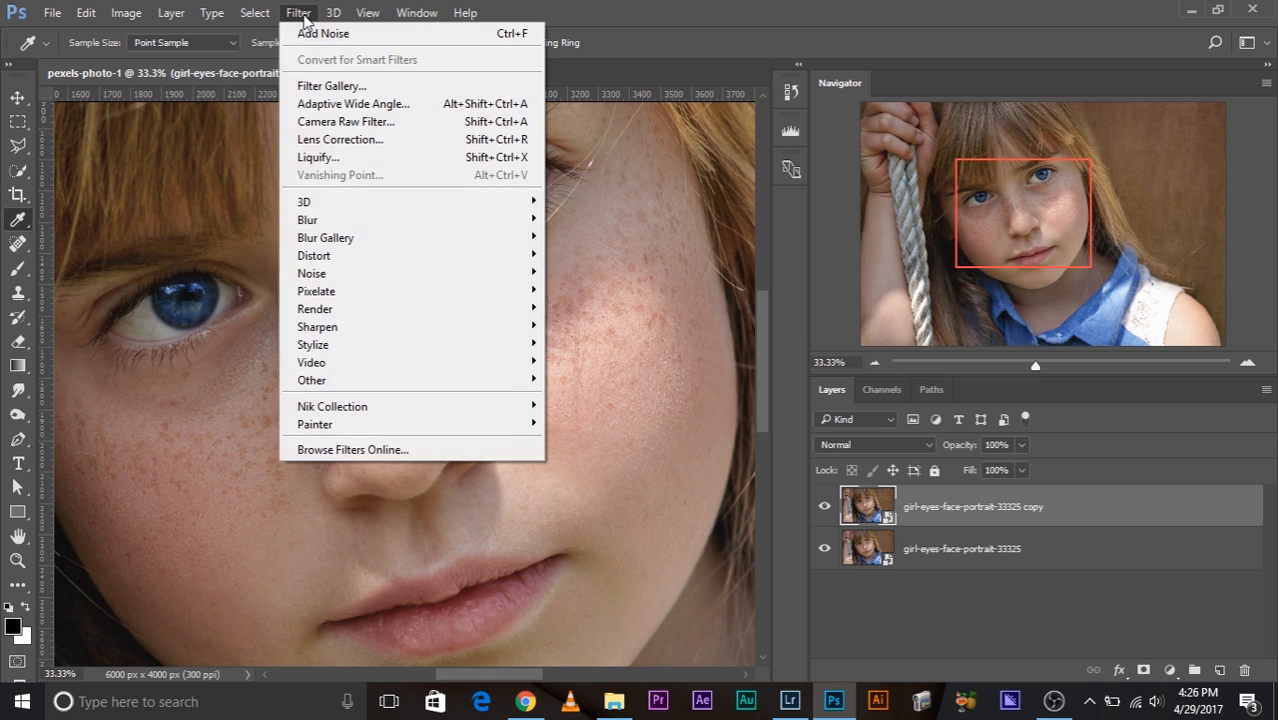
mouse_move(312, 380)
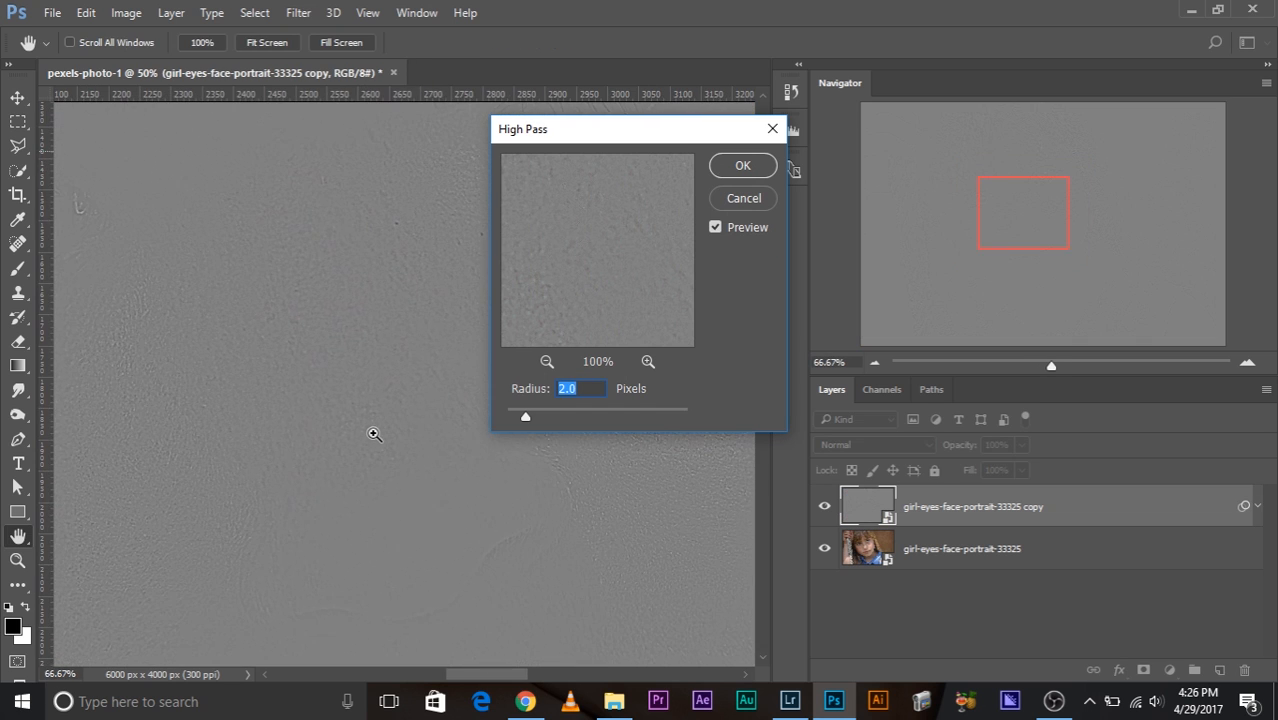
left_click_drag(524, 418, 532, 418)
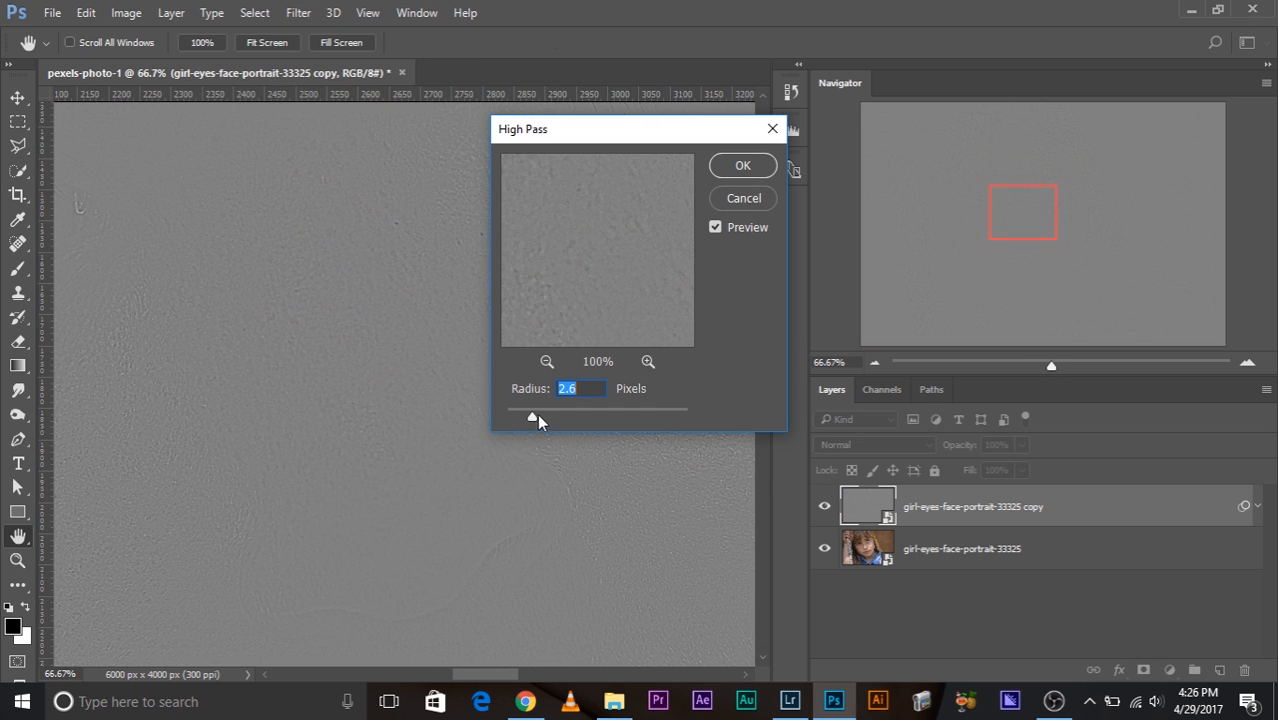
left_click_drag(532, 416, 544, 416)
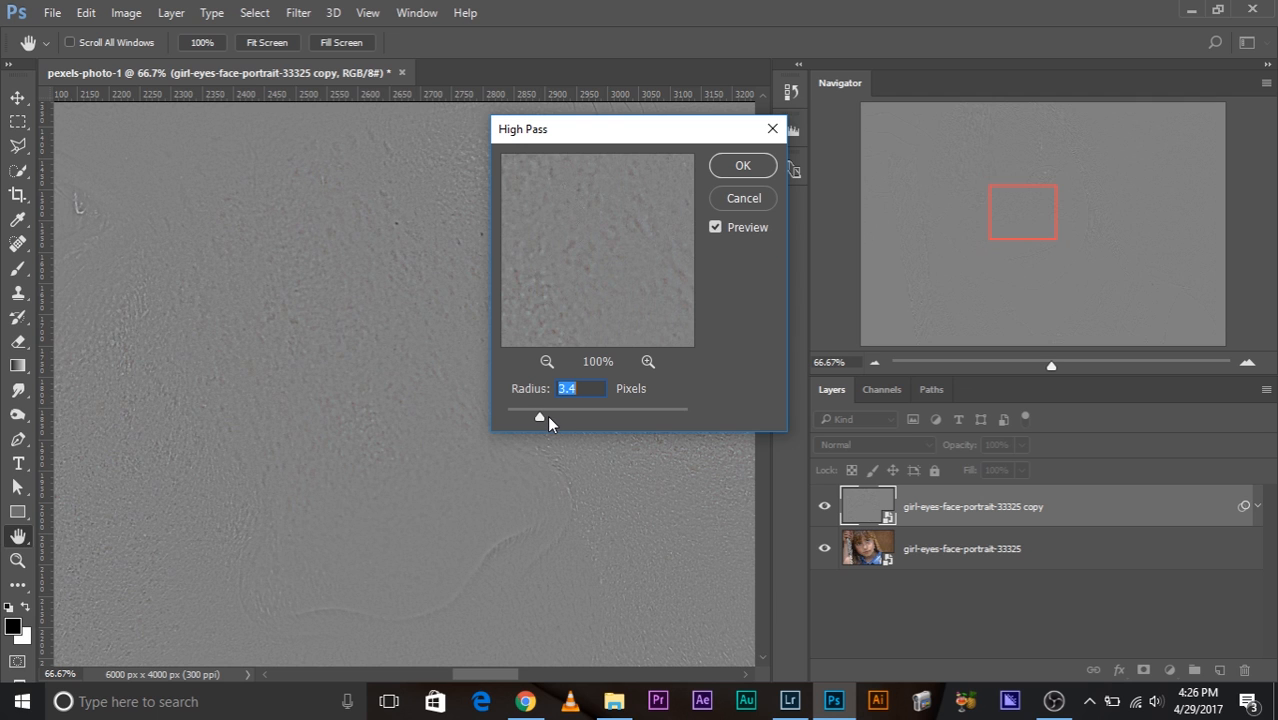
left_click_drag(540, 416, 564, 416)
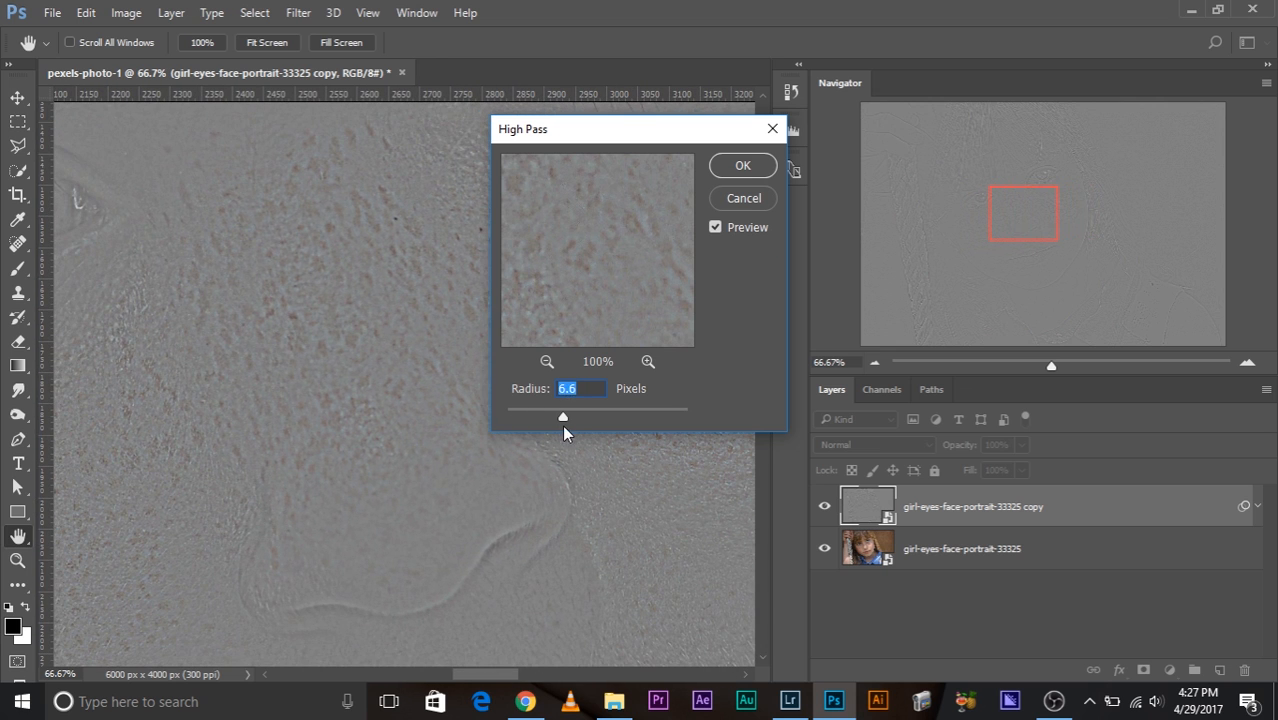
left_click_drag(564, 416, 570, 416)
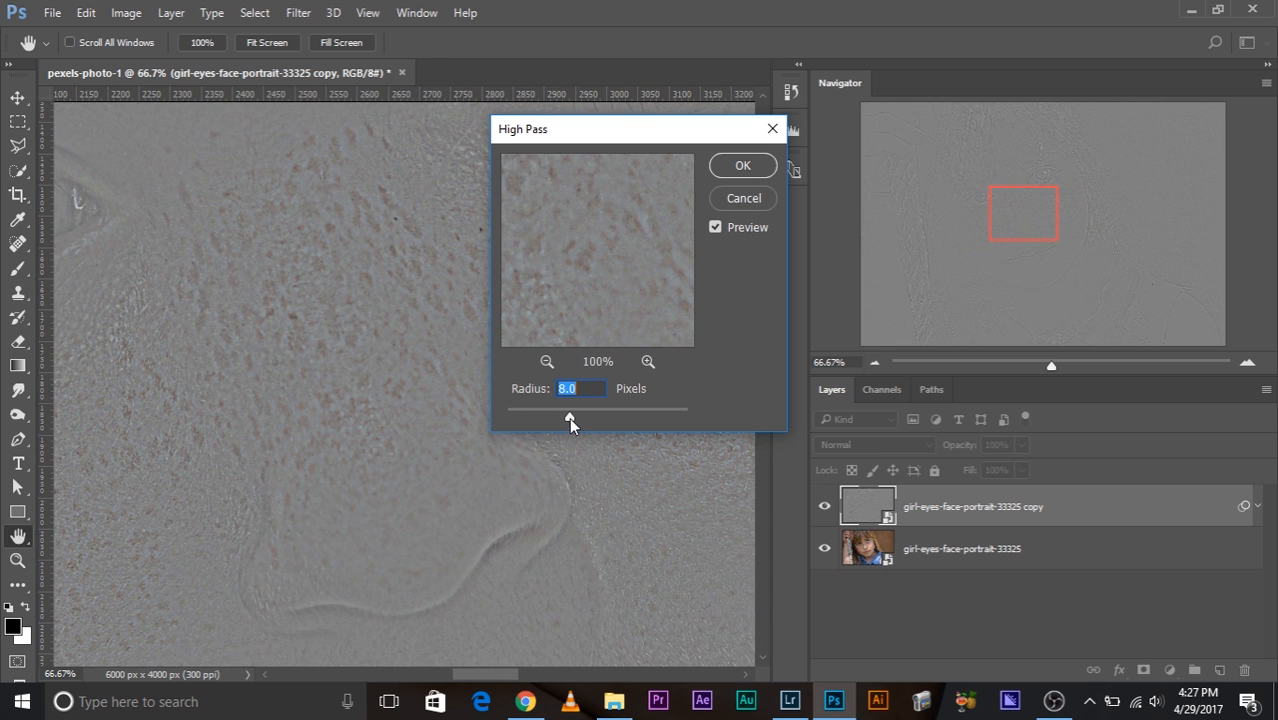
left_click_drag(568, 418, 574, 418)
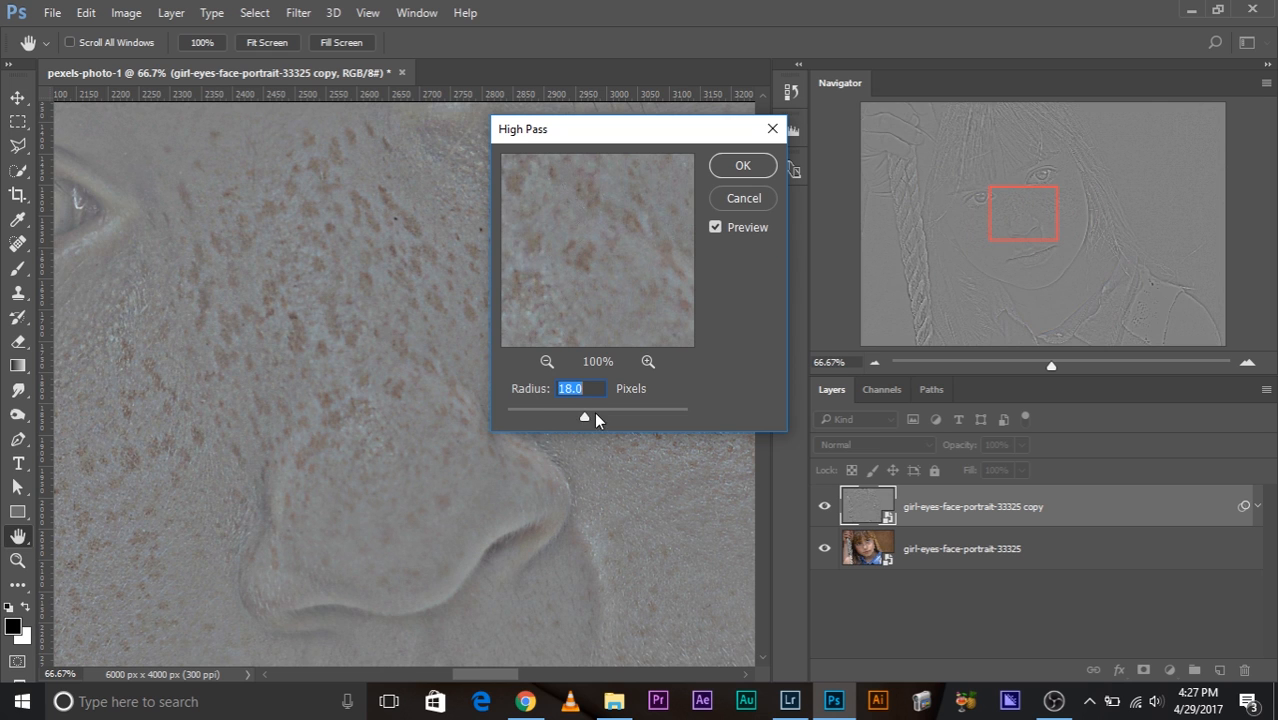
left_click_drag(604, 418, 582, 418)
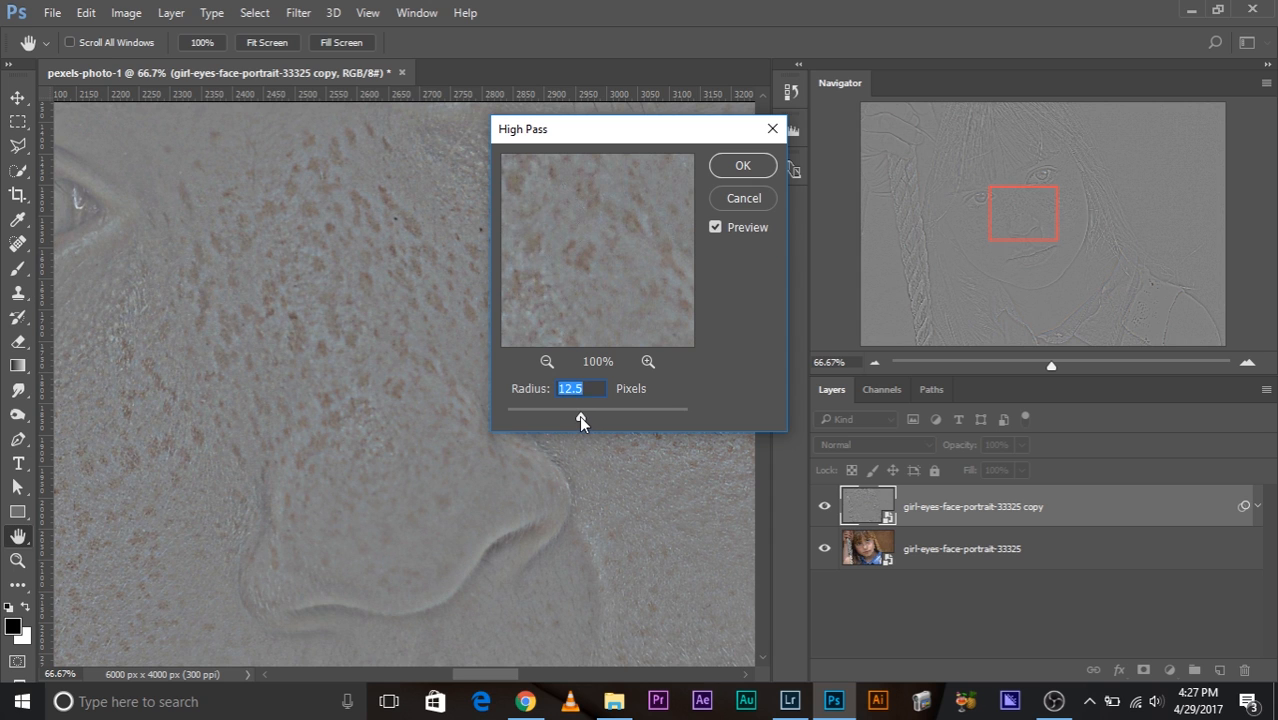
left_click_drag(582, 420, 576, 420)
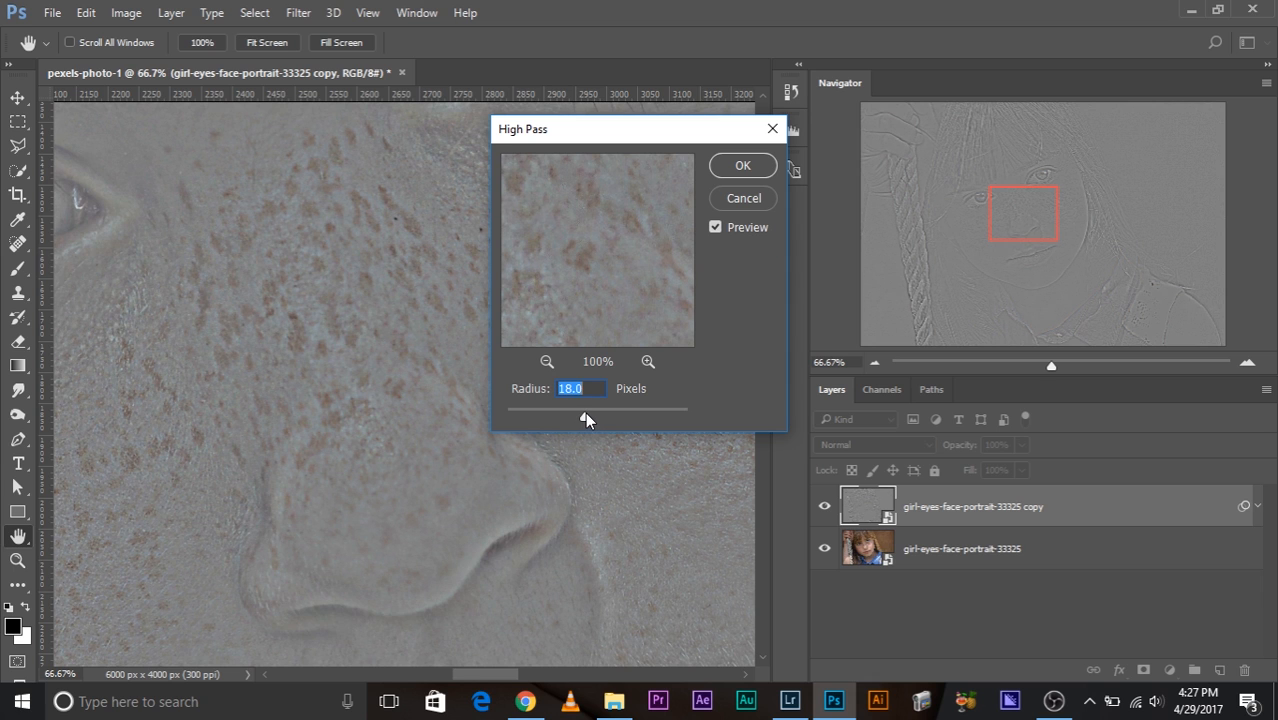
Settle the High Pass radius at about 15 pixels and apply the filter
left_click_drag(576, 408, 596, 408)
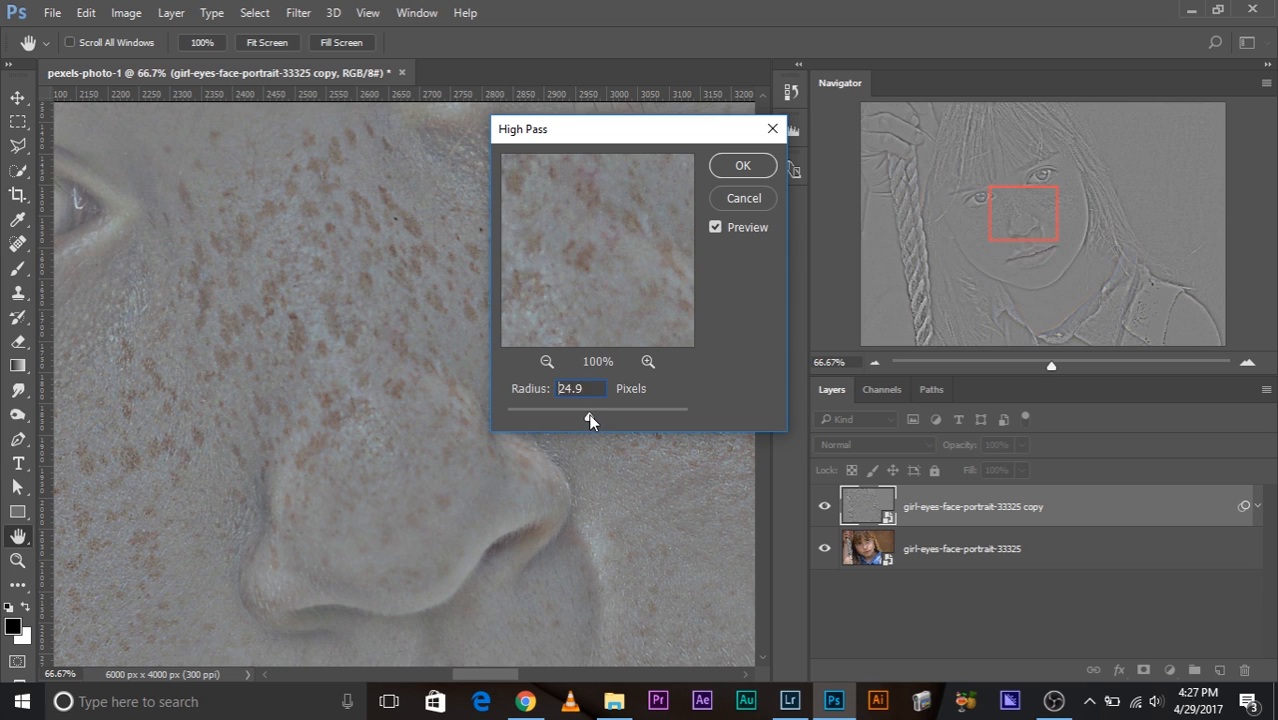
left_click_drag(620, 408, 584, 408)
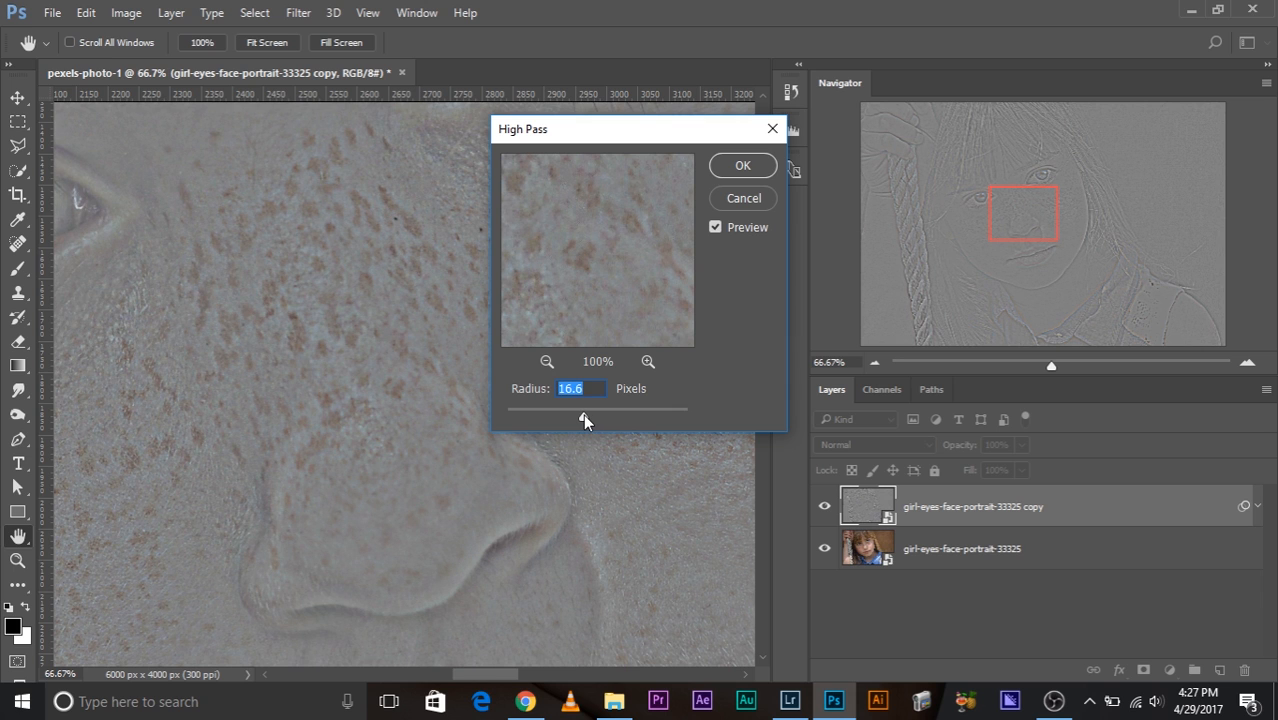
type("15")
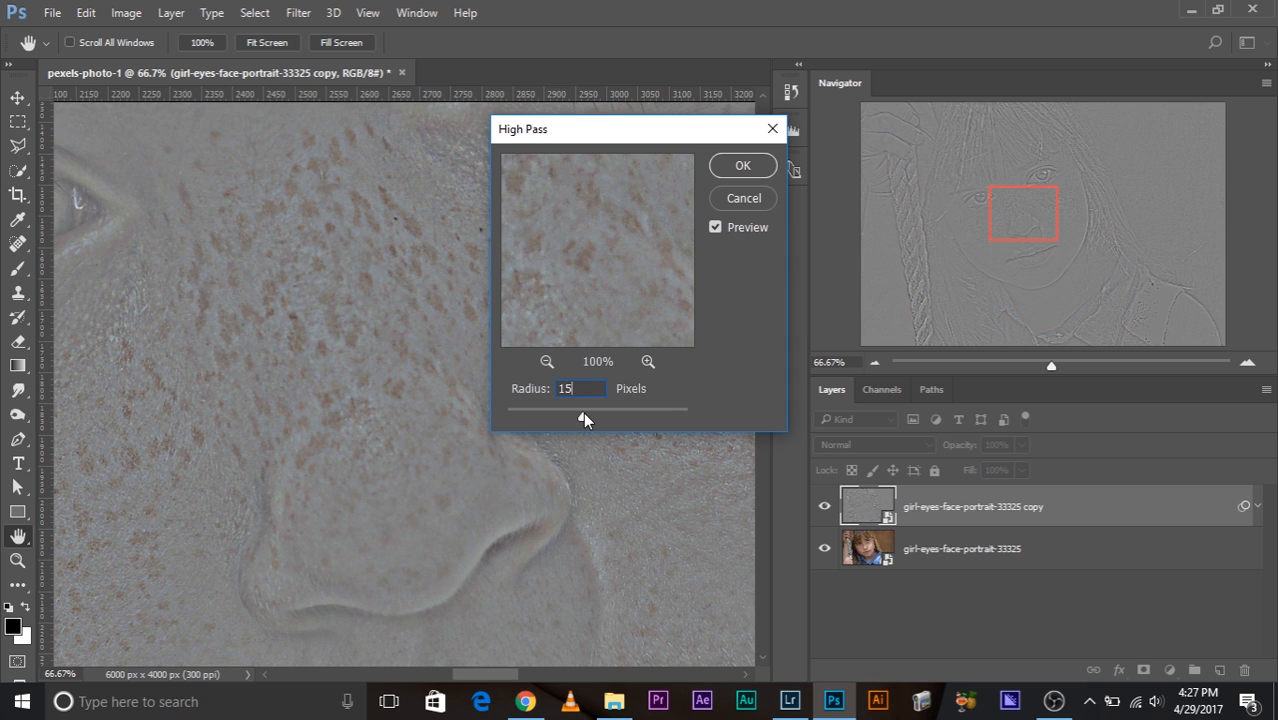
mouse_move(584, 430)
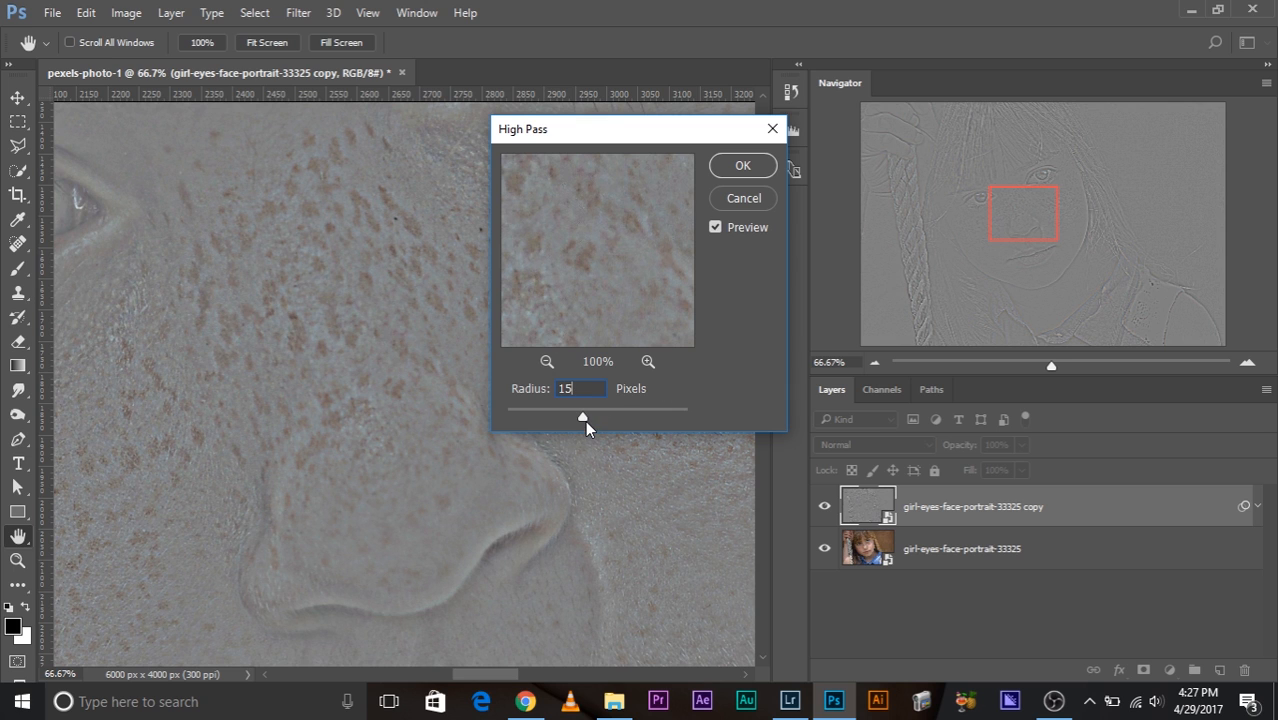
left_click_drag(584, 416, 588, 416)
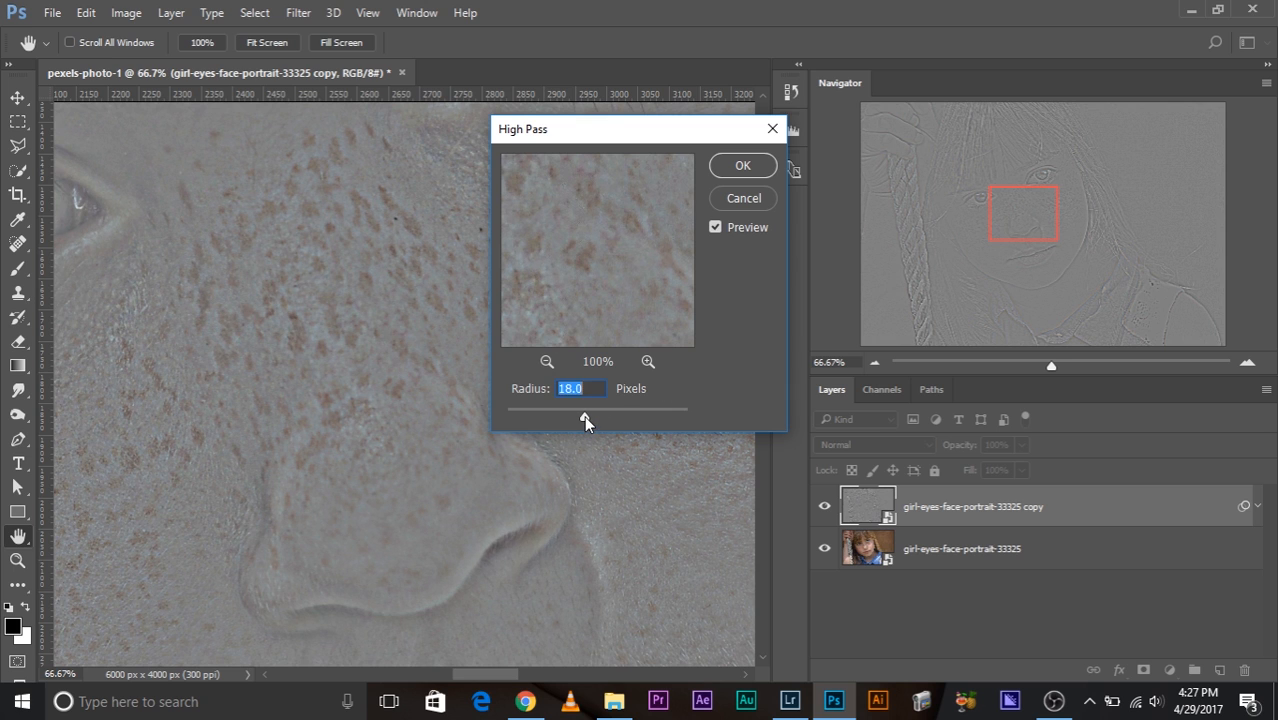
left_click_drag(570, 408, 586, 408)
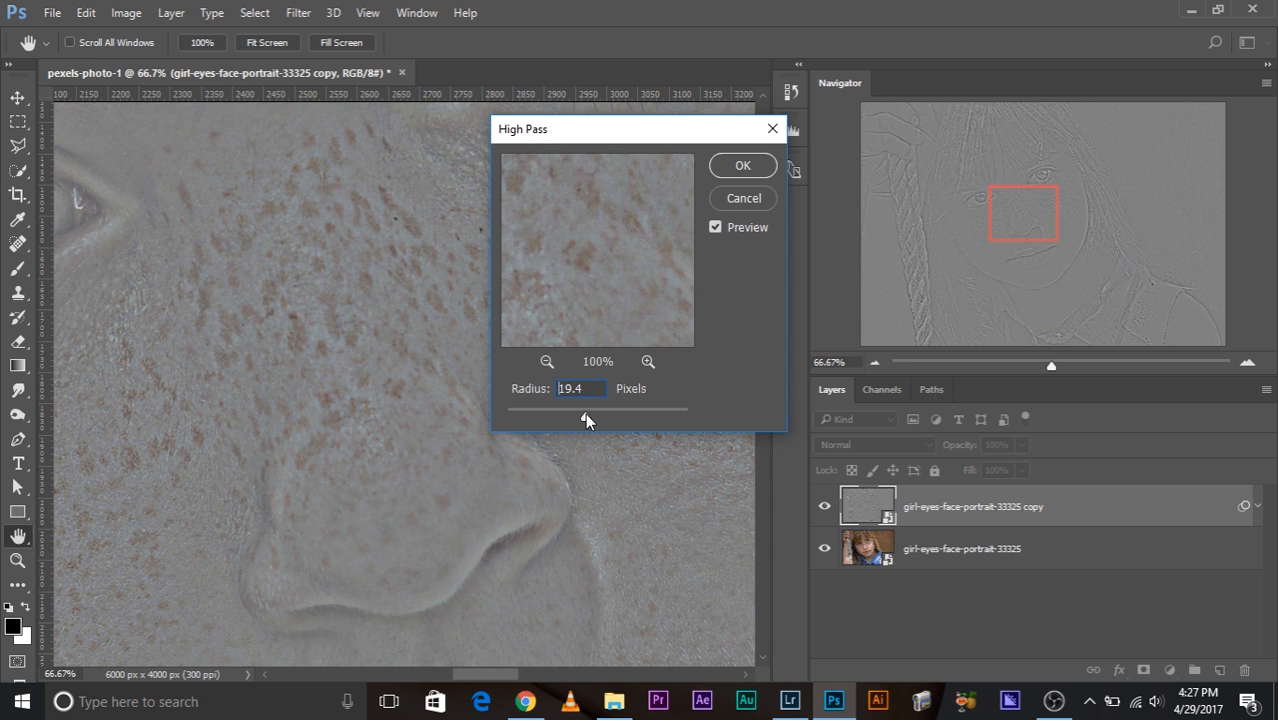
left_click_drag(600, 408, 570, 408)
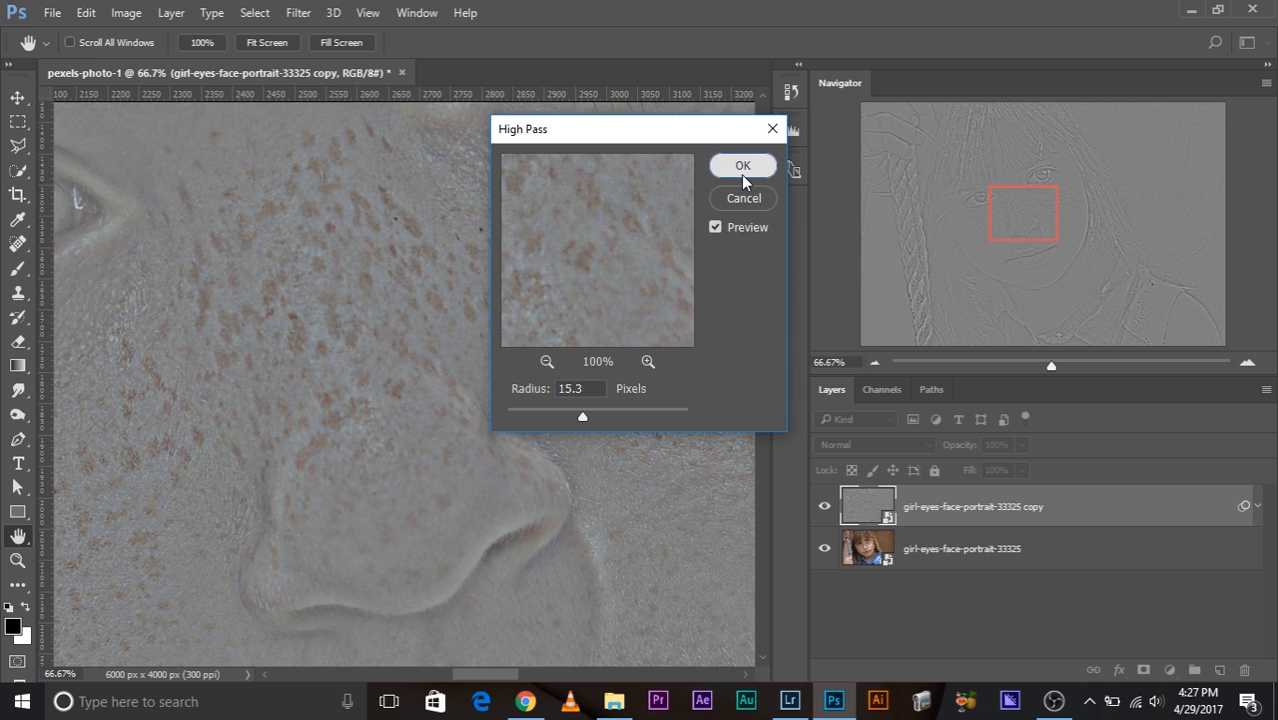
left_click(742, 164)
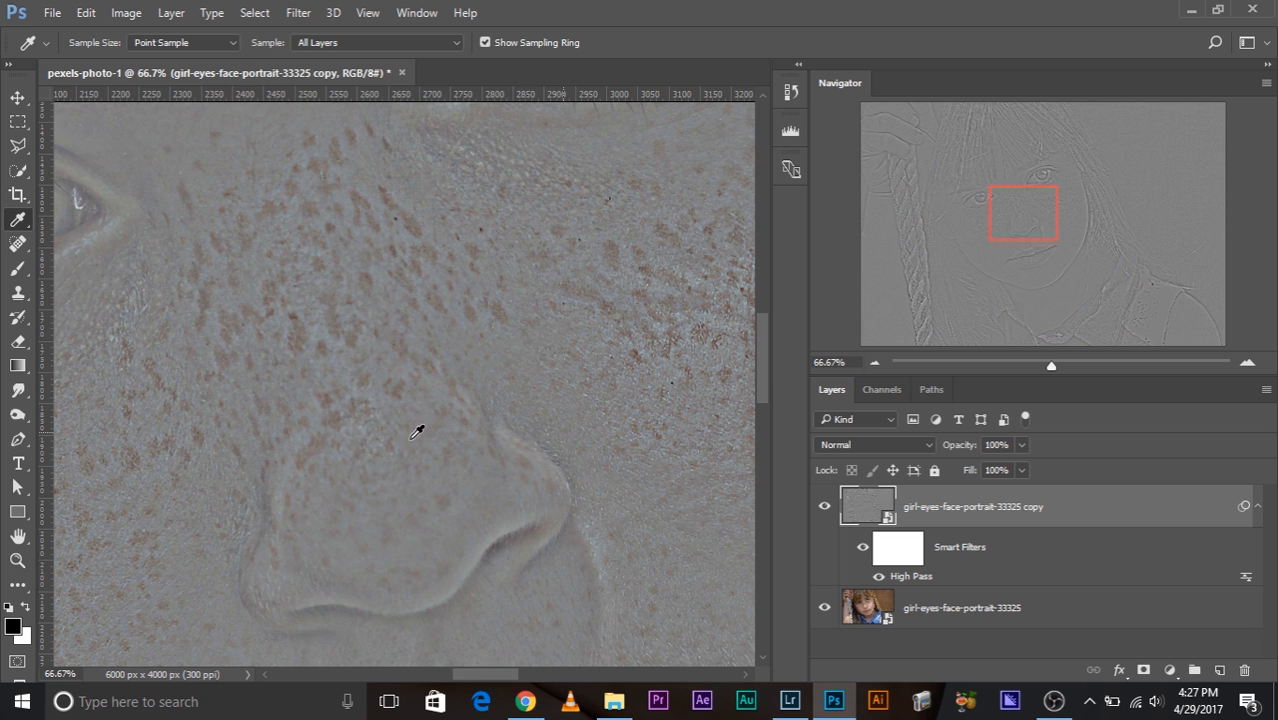
Set the High Pass copy layer's blend mode to Overlay
left_click(872, 444)
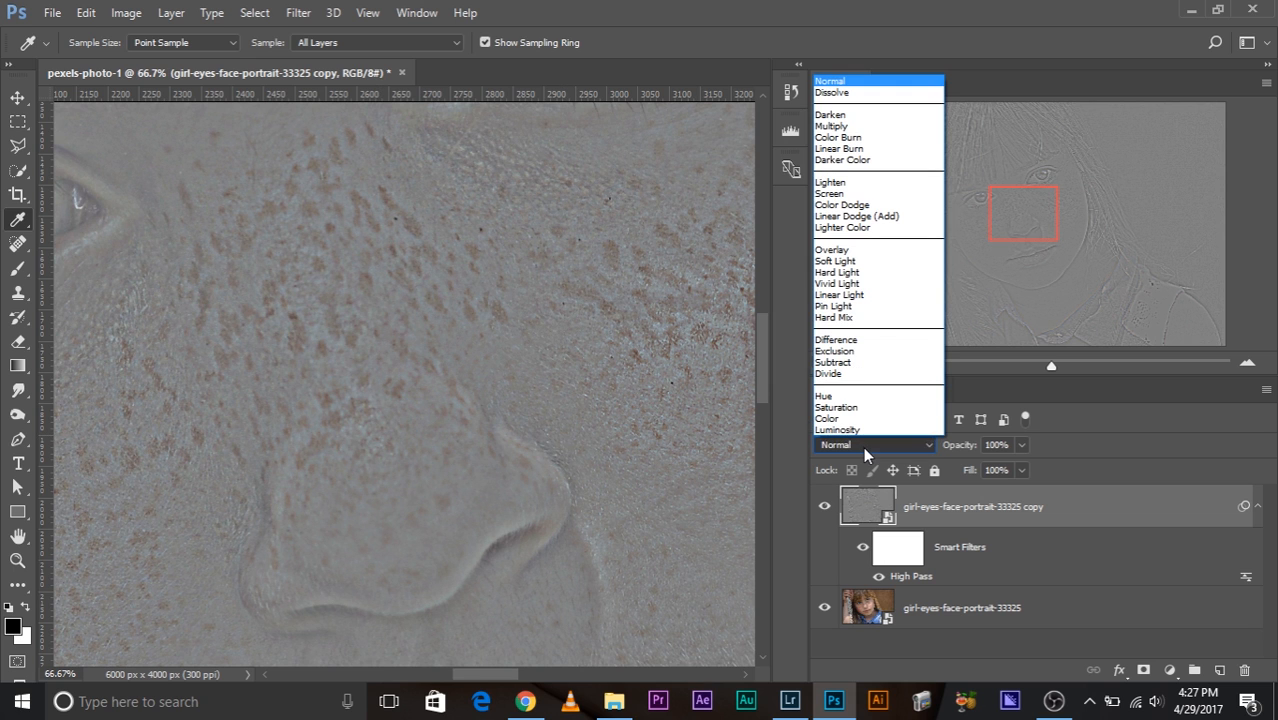
left_click(832, 248)
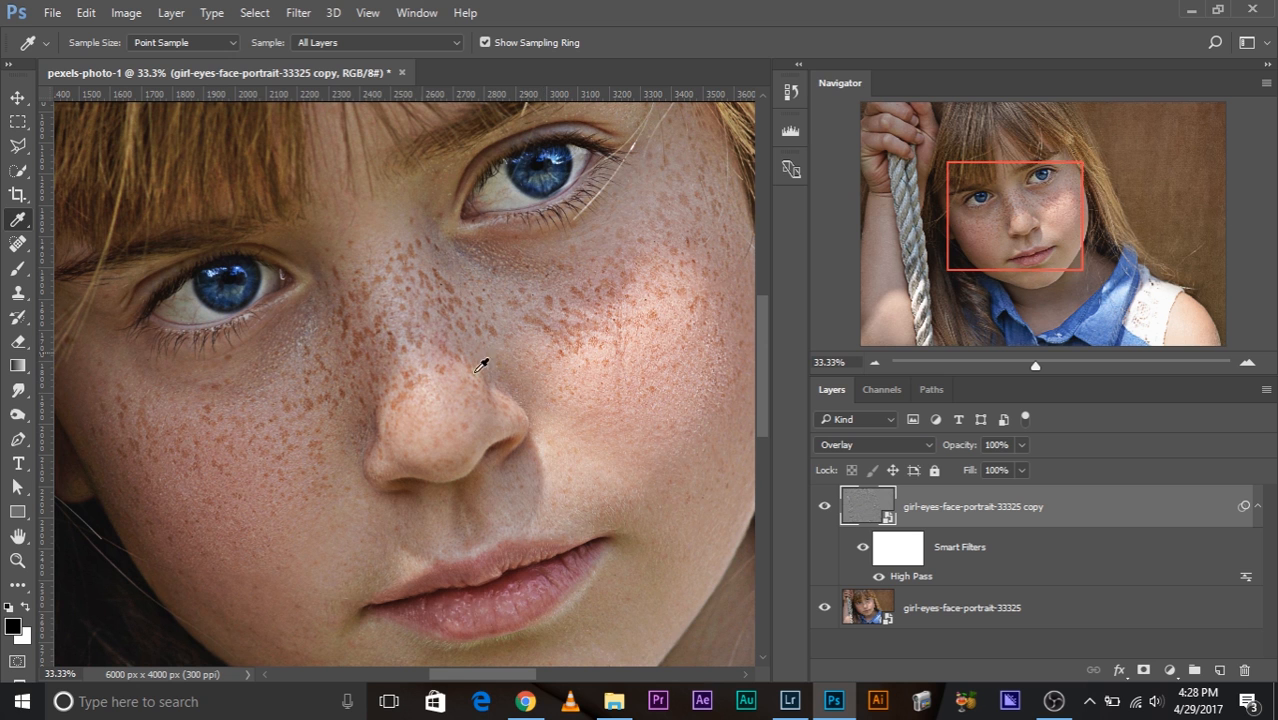
left_click(824, 506)
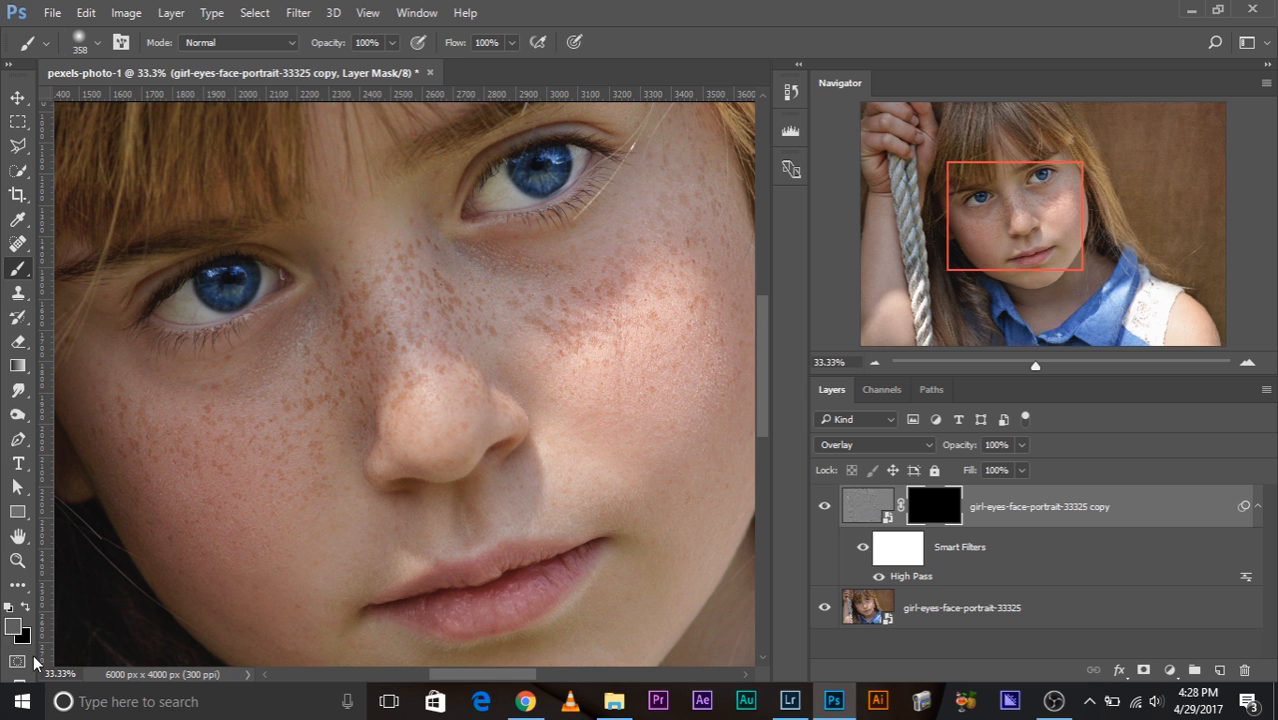
mouse_move(140, 550)
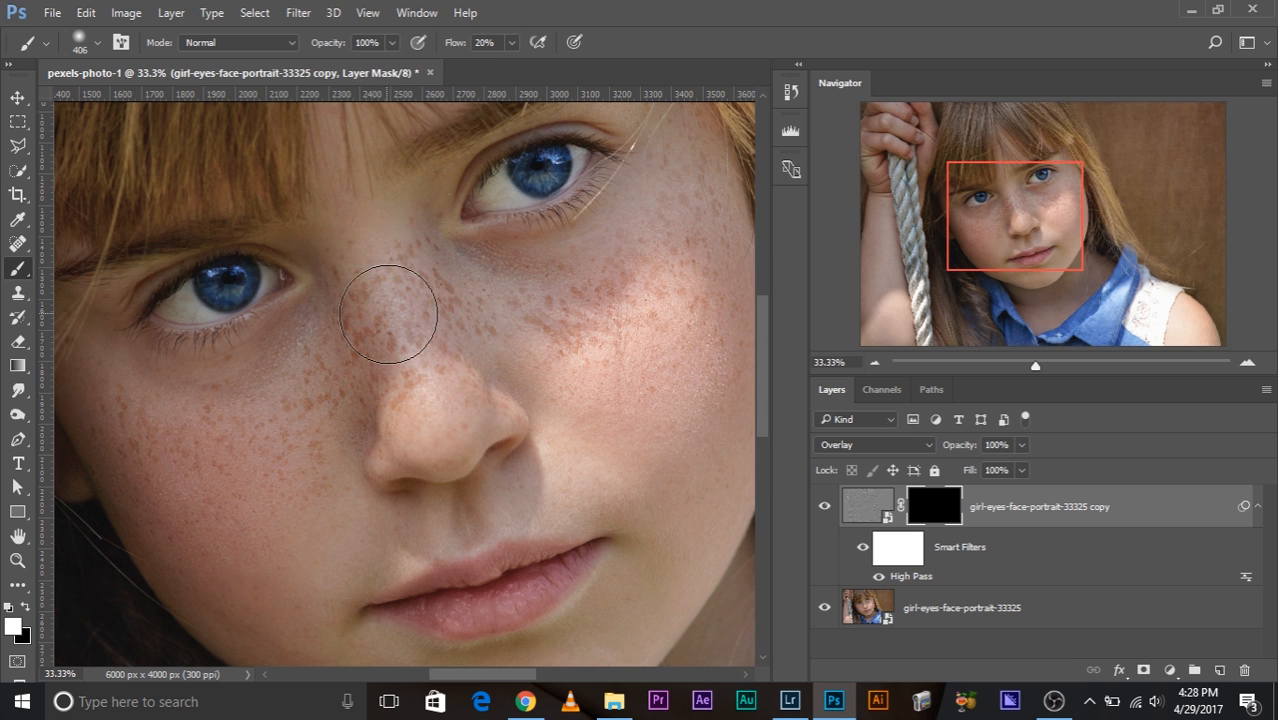
mouse_move(578, 318)
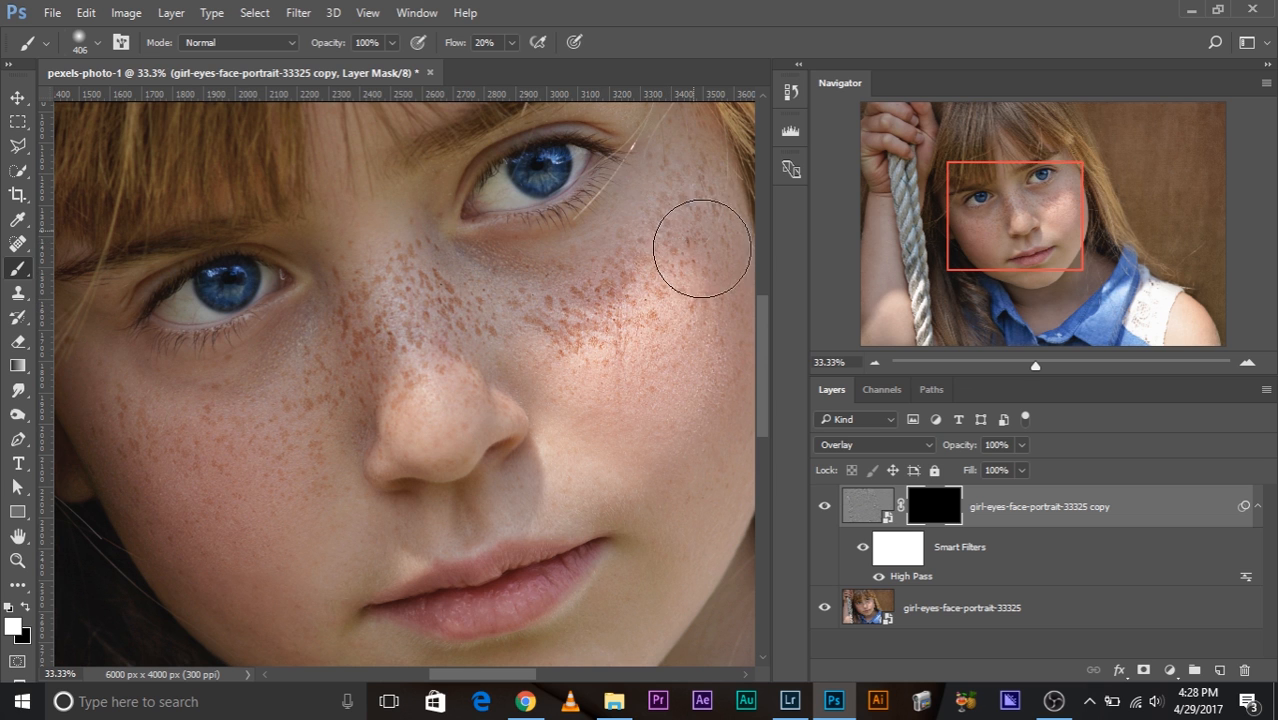
Paint white on the black mask to reveal the sharpening over the freckled cheek
left_click_drag(702, 248, 176, 440)
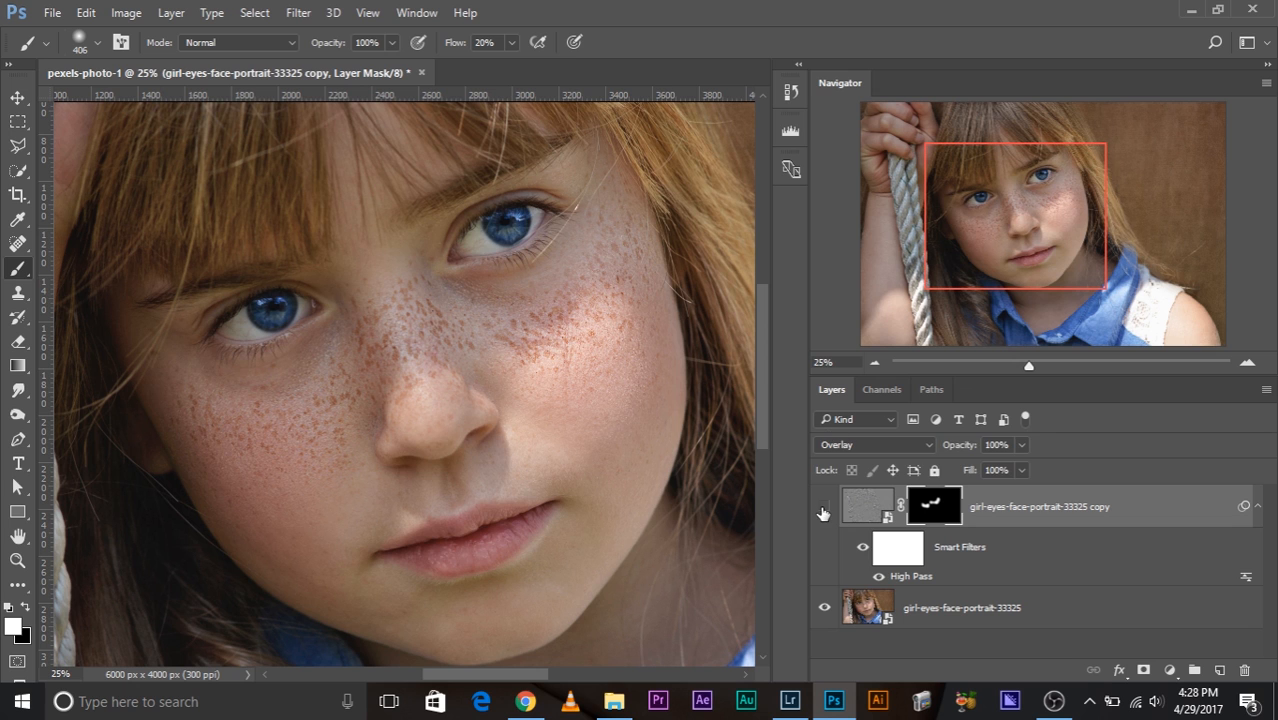
left_click(824, 504)
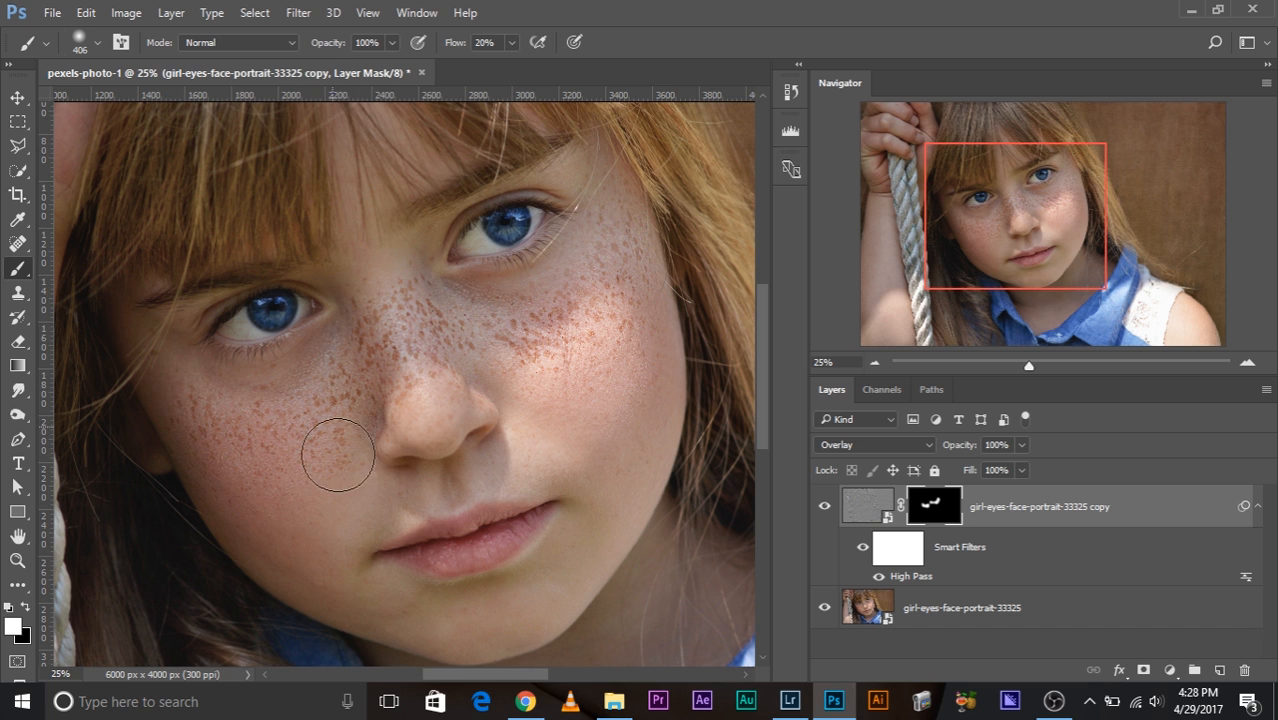
mouse_move(570, 304)
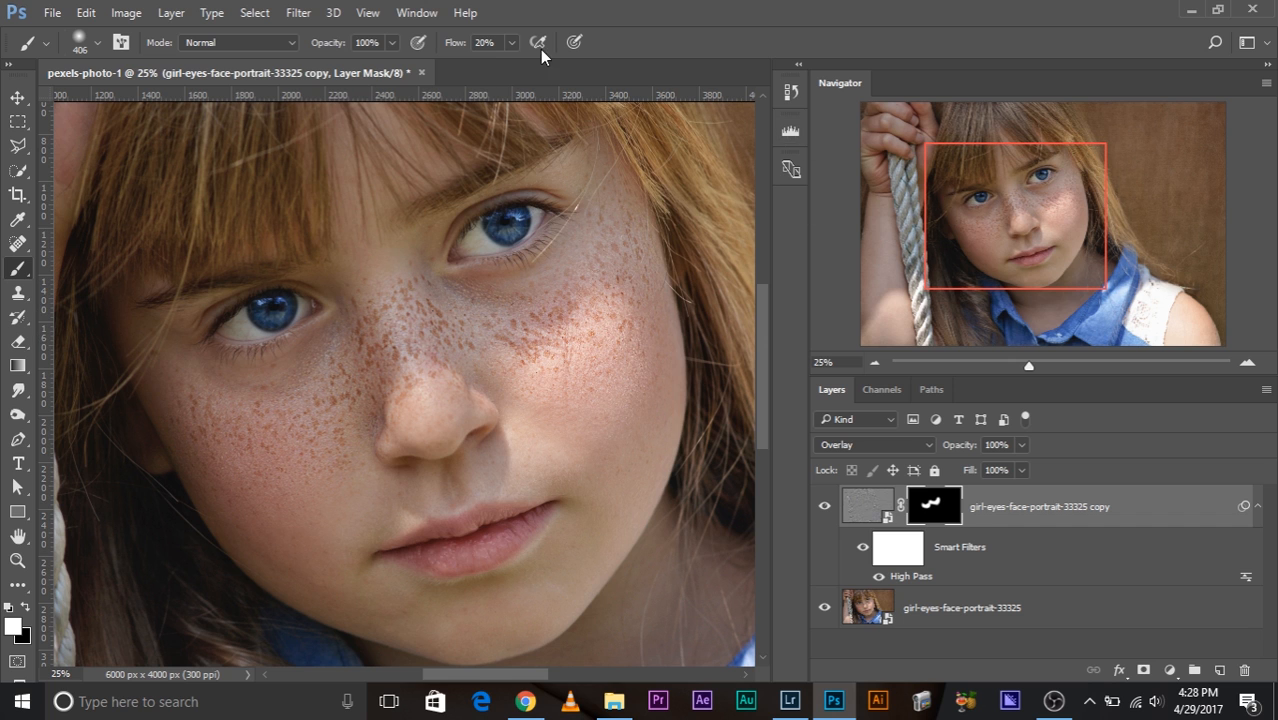
left_click(416, 12)
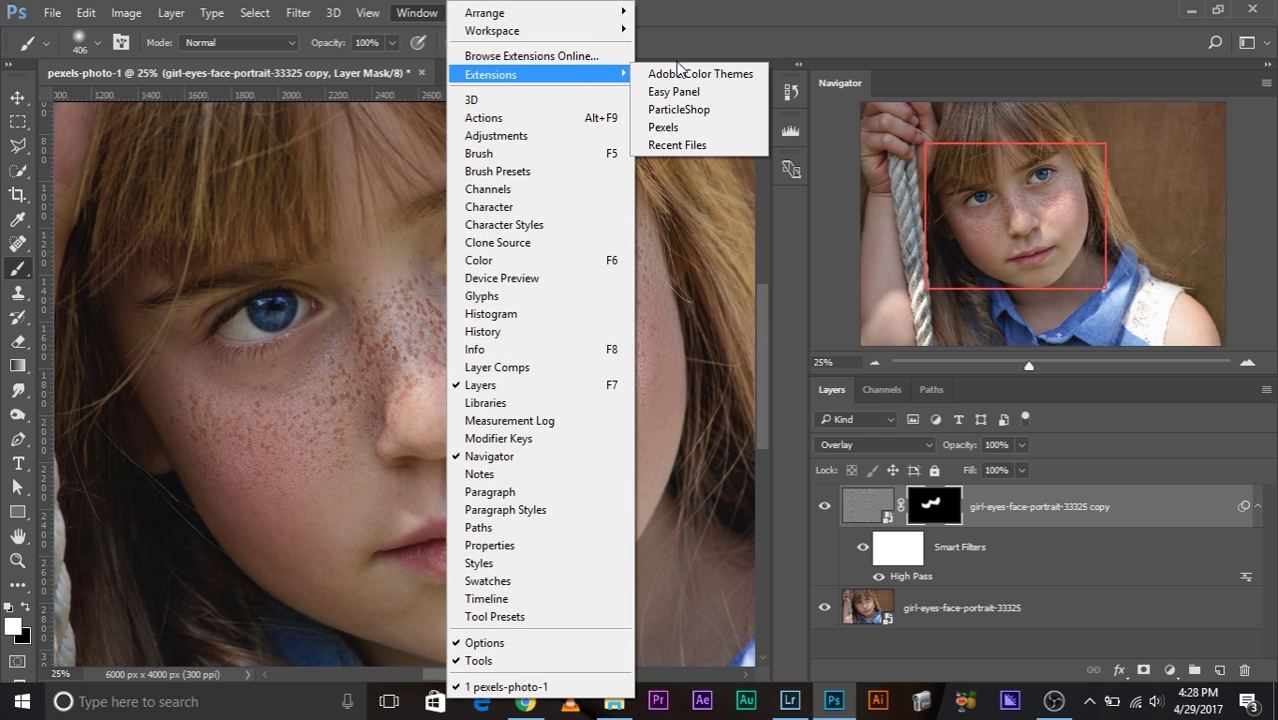
left_click(664, 128)
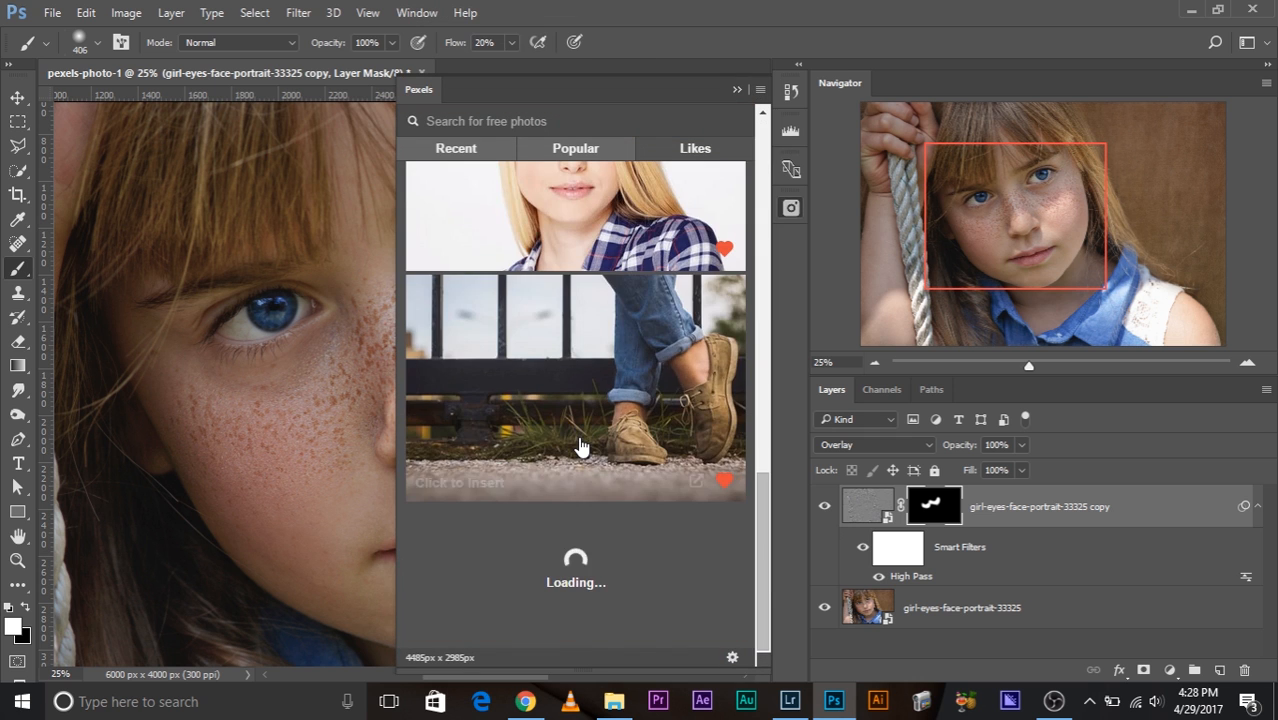
left_click(736, 88)
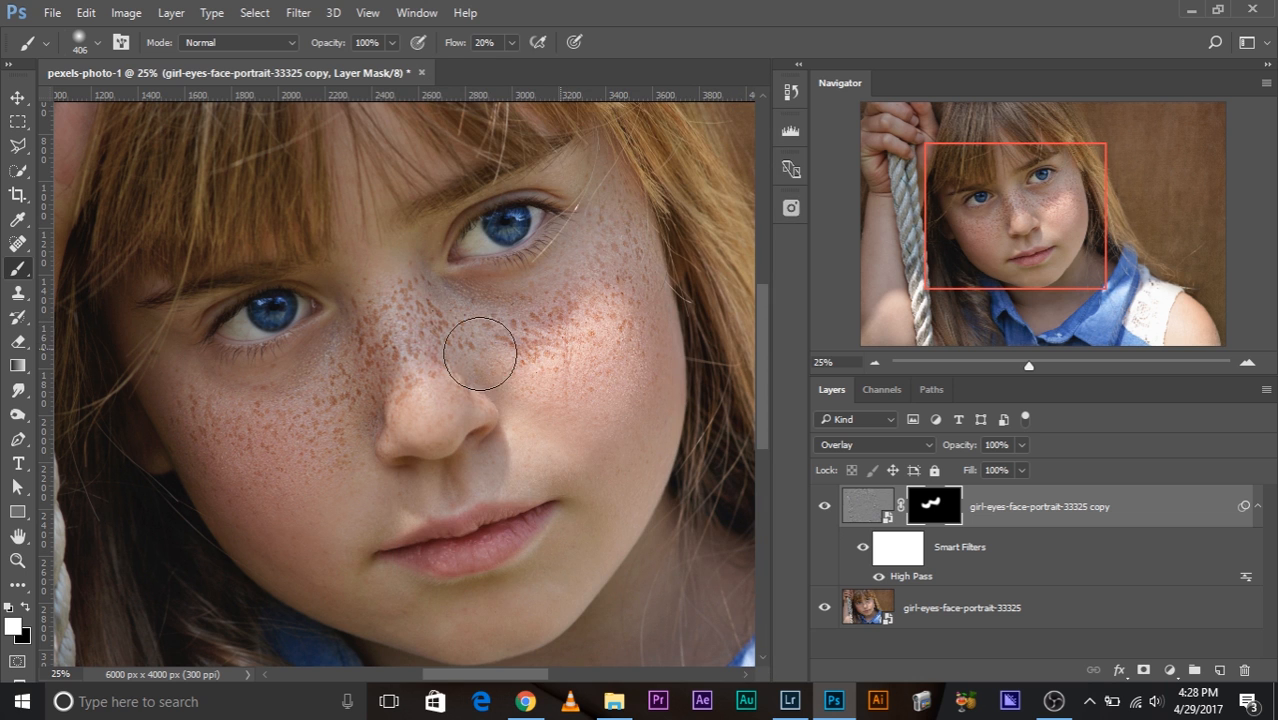
left_click(824, 506)
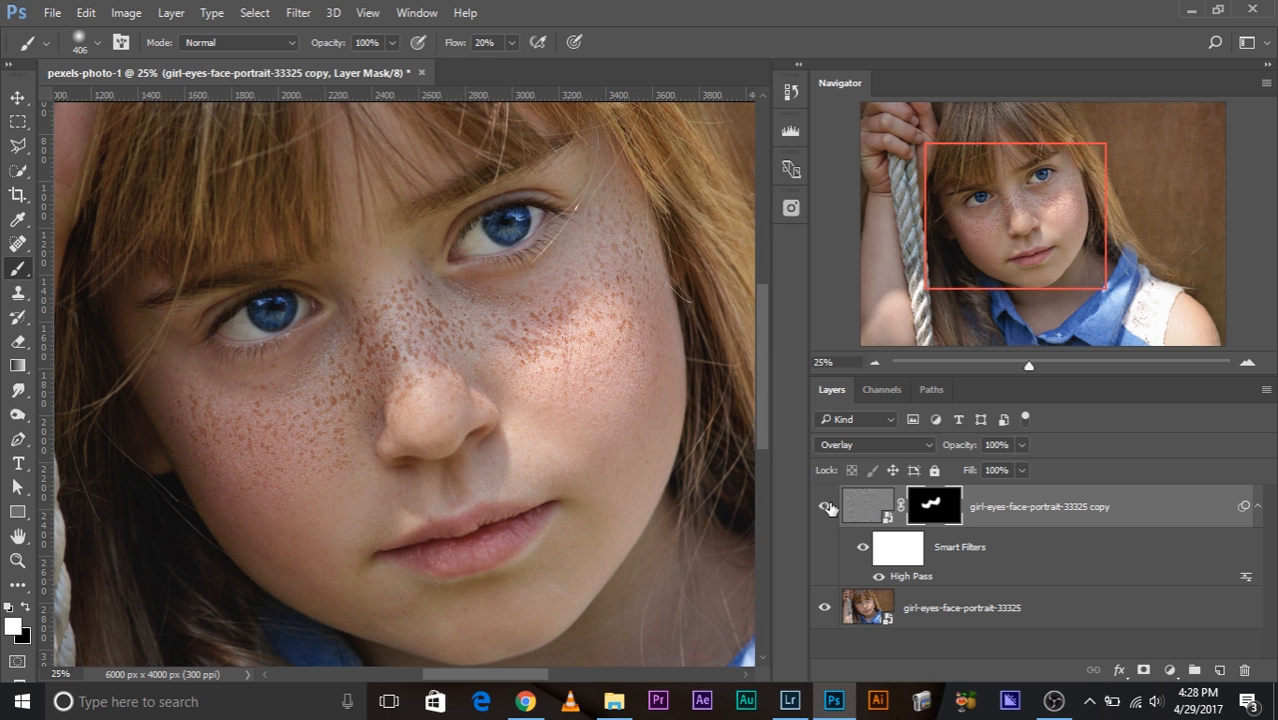